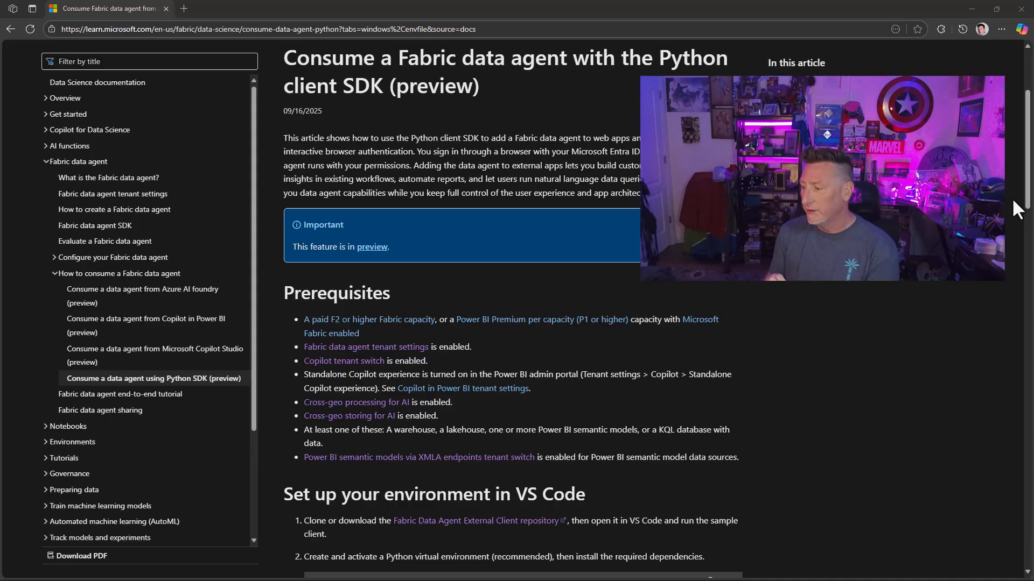
Step: Open the Fabric Data Agent External Client repository and read its README Installation and Configuration sections
{"action": "scroll", "scroll_direction": "down", "scroll_amount": 3}
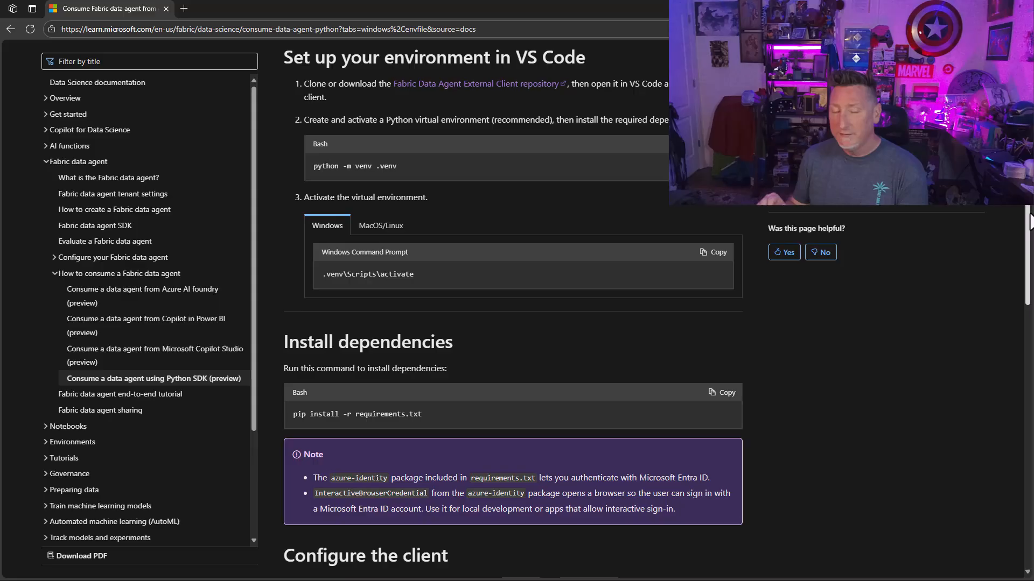
{"action": "scroll", "scroll_direction": "down", "scroll_amount": 3}
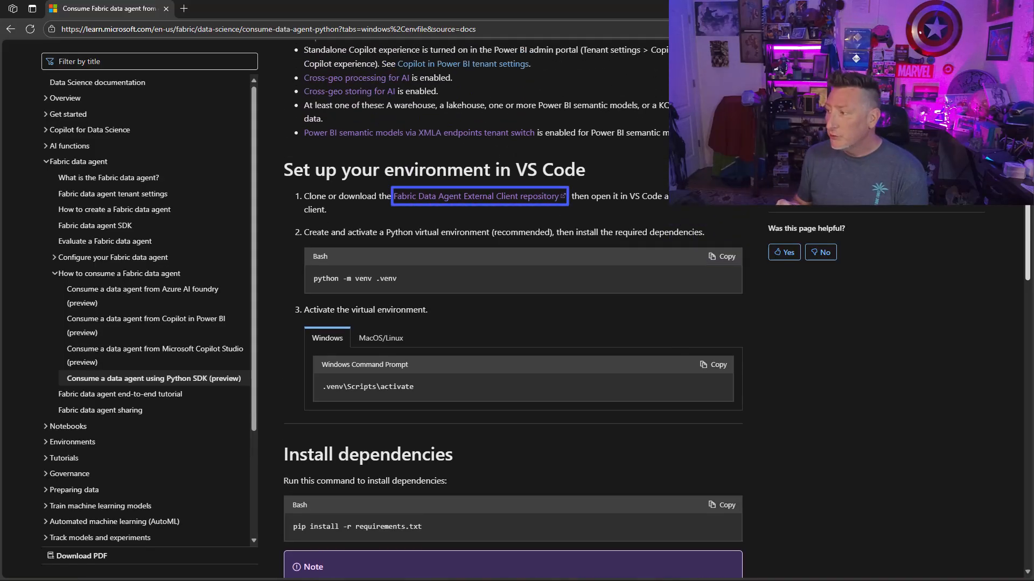
{"action": "mouse_move", "coordinate": [548, 208]}
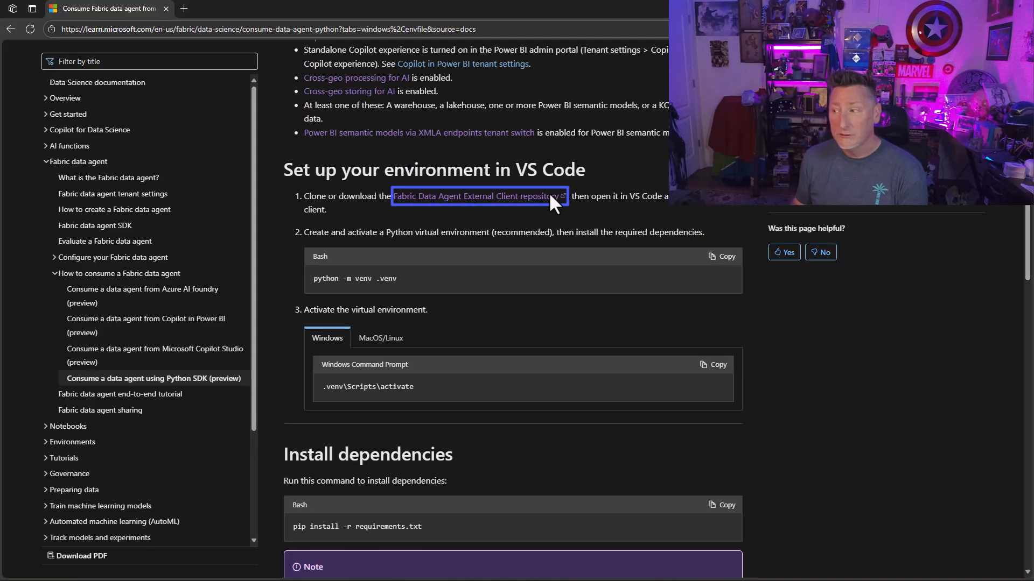
{"action": "left_click", "coordinate": [476, 196]}
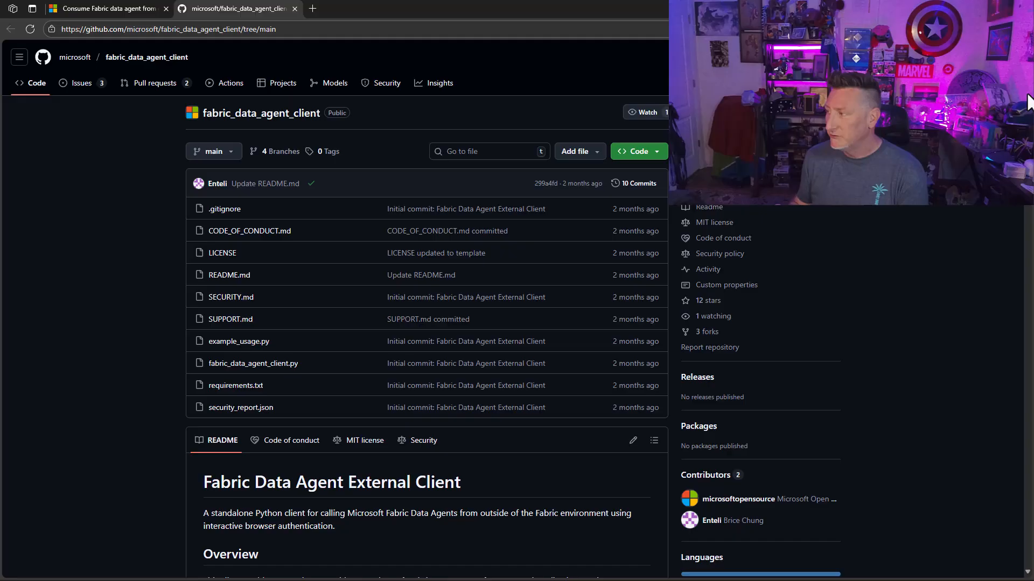
{"action": "scroll", "scroll_direction": "down", "scroll_amount": 3}
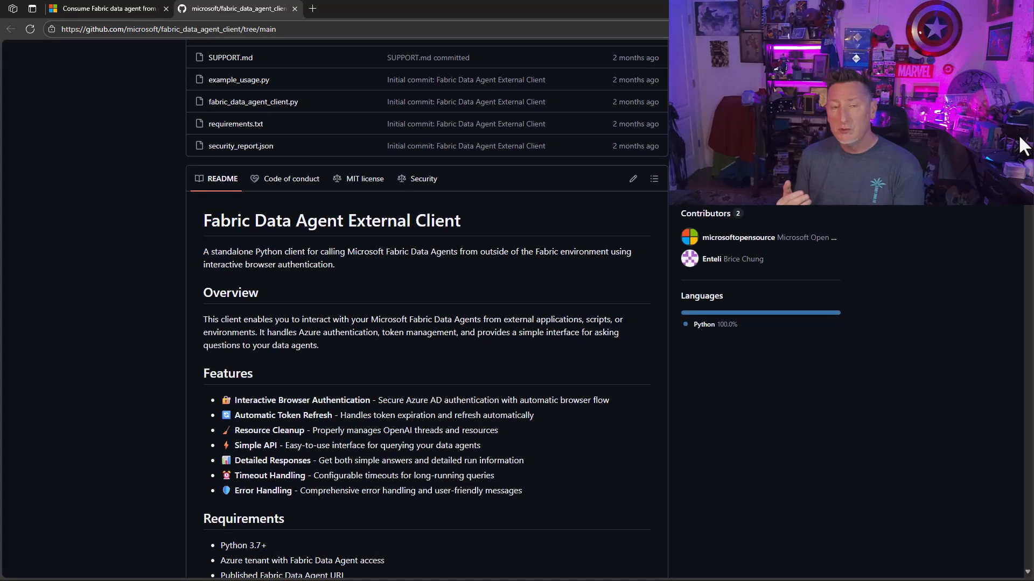
{"action": "scroll", "scroll_direction": "down", "scroll_amount": 3}
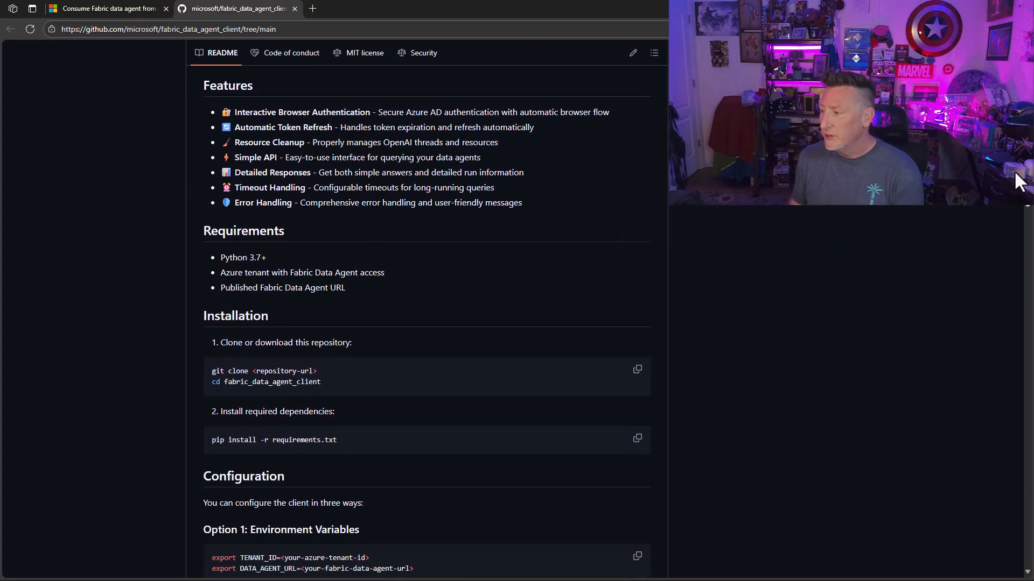
{"action": "scroll", "scroll_direction": "down", "scroll_amount": 3}
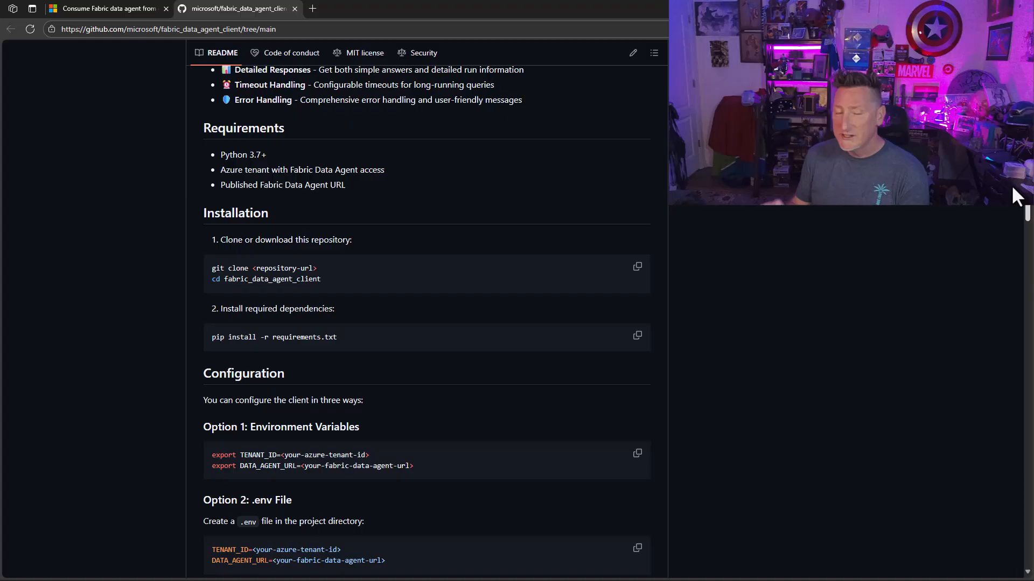
{"action": "scroll", "scroll_direction": "down", "scroll_amount": 3}
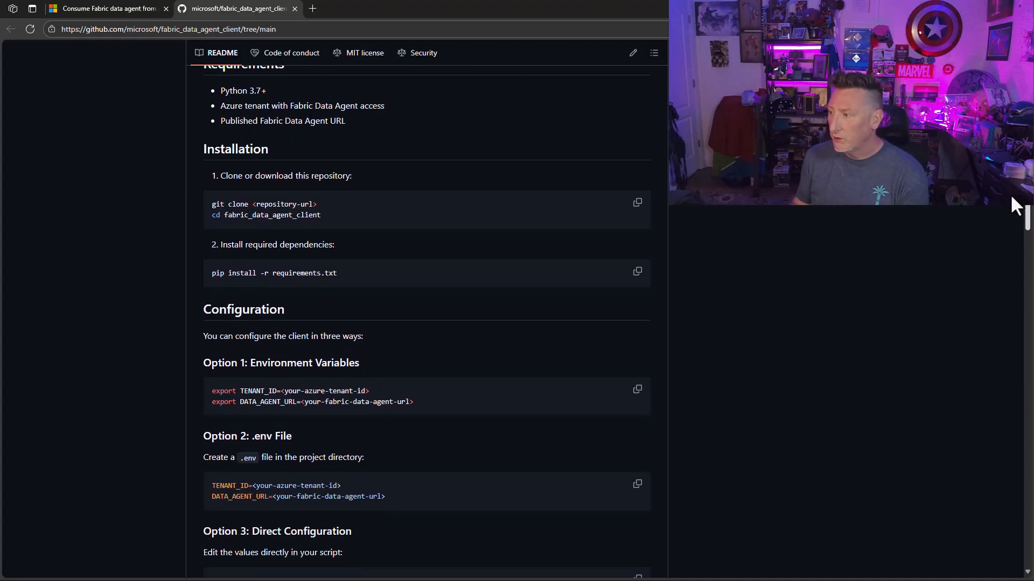
{"action": "scroll", "scroll_direction": "down", "scroll_amount": 3}
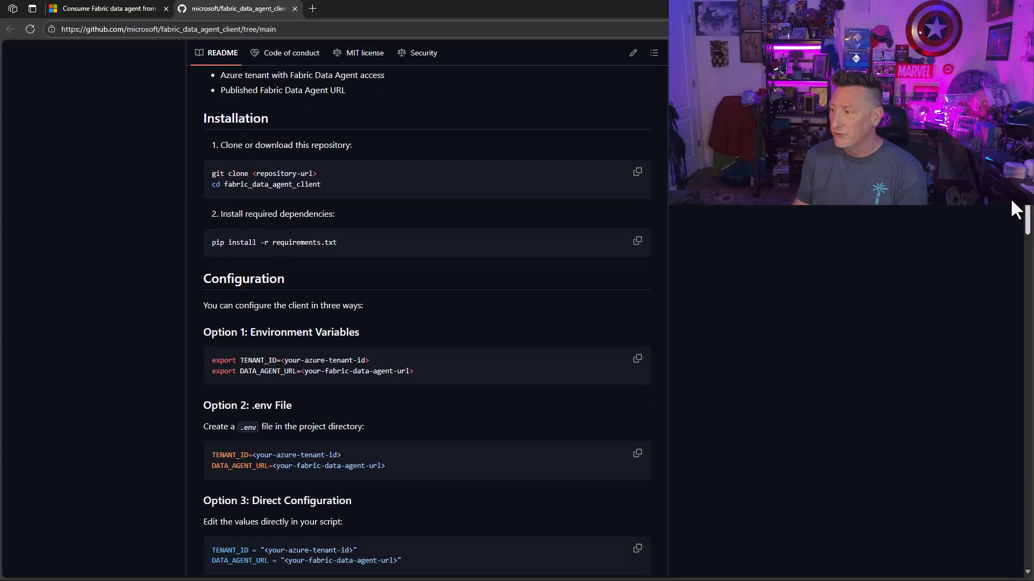
{"action": "scroll", "scroll_direction": "down", "scroll_amount": 3}
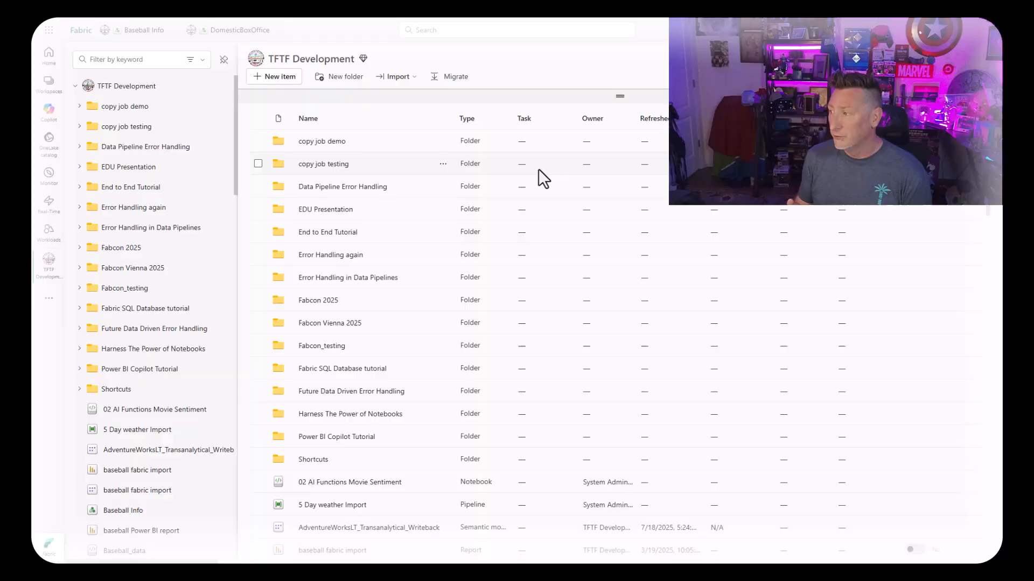
Step: Filter the workspace to data agents, open DomesticBoxOffice, and expand the Movie_Lakehouse instructions
{"action": "left_click", "coordinate": [188, 59]}
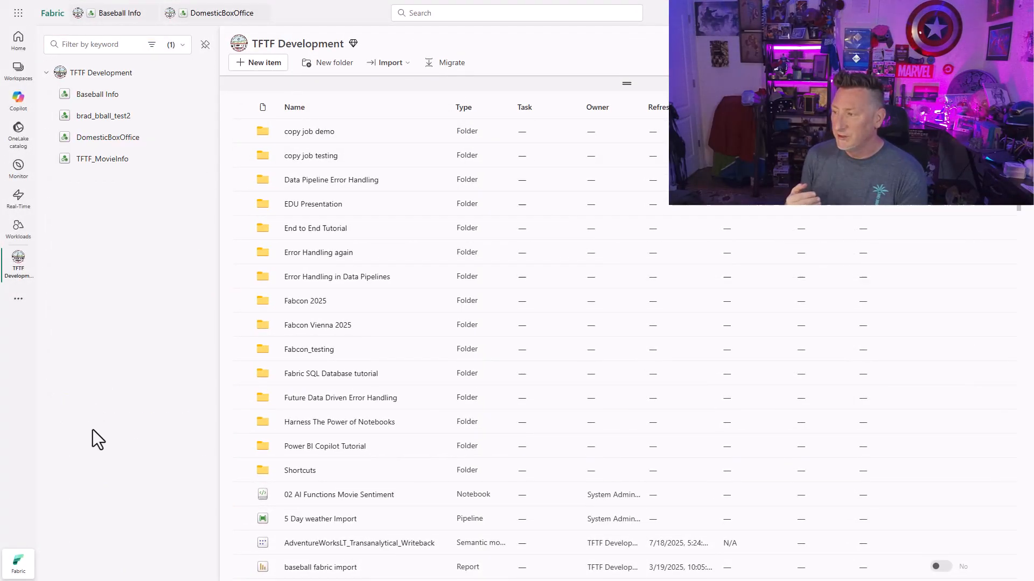
{"action": "left_click", "coordinate": [107, 137]}
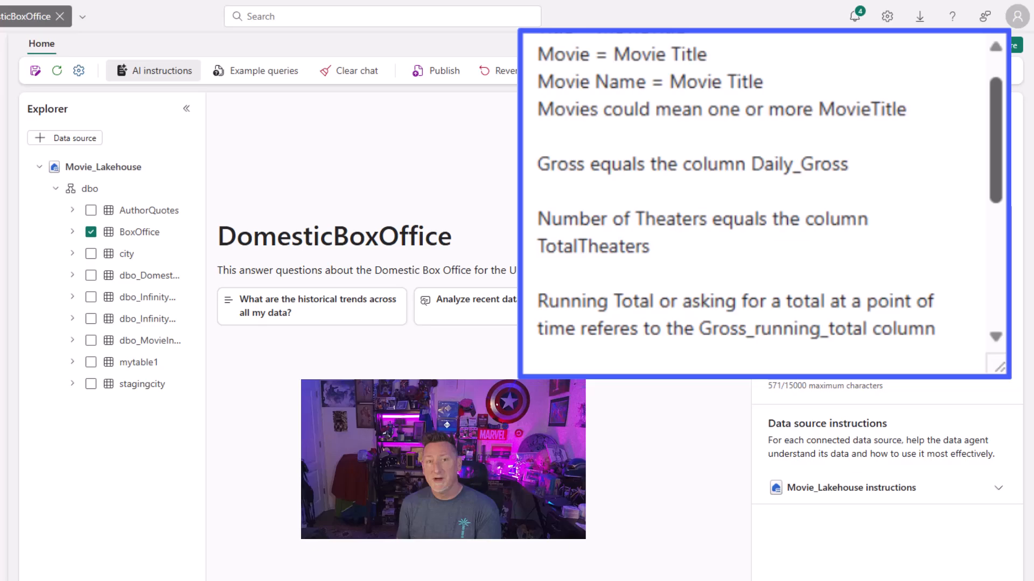
{"action": "scroll", "scroll_direction": "down", "scroll_amount": 3}
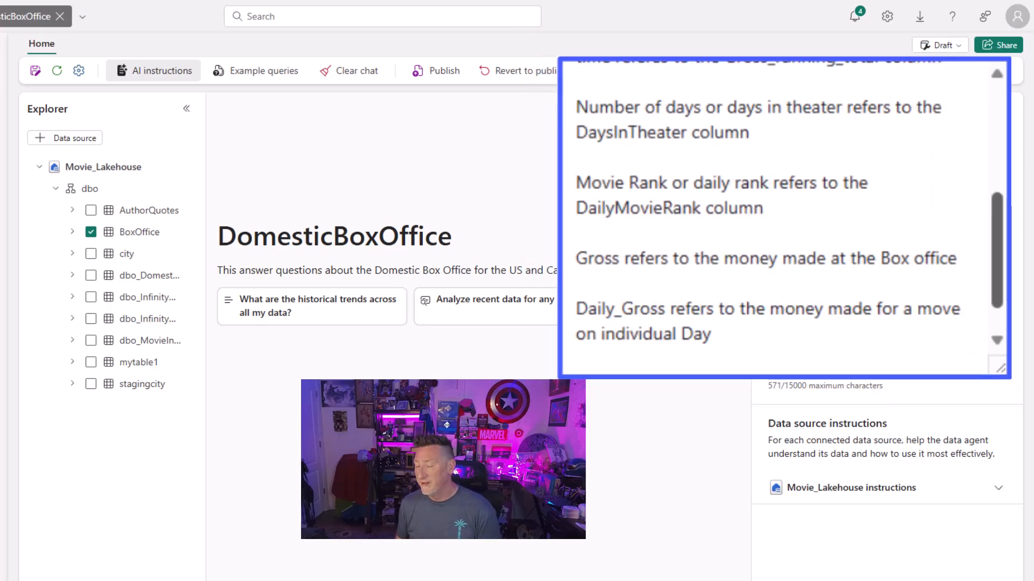
{"action": "left_click", "coordinate": [998, 488]}
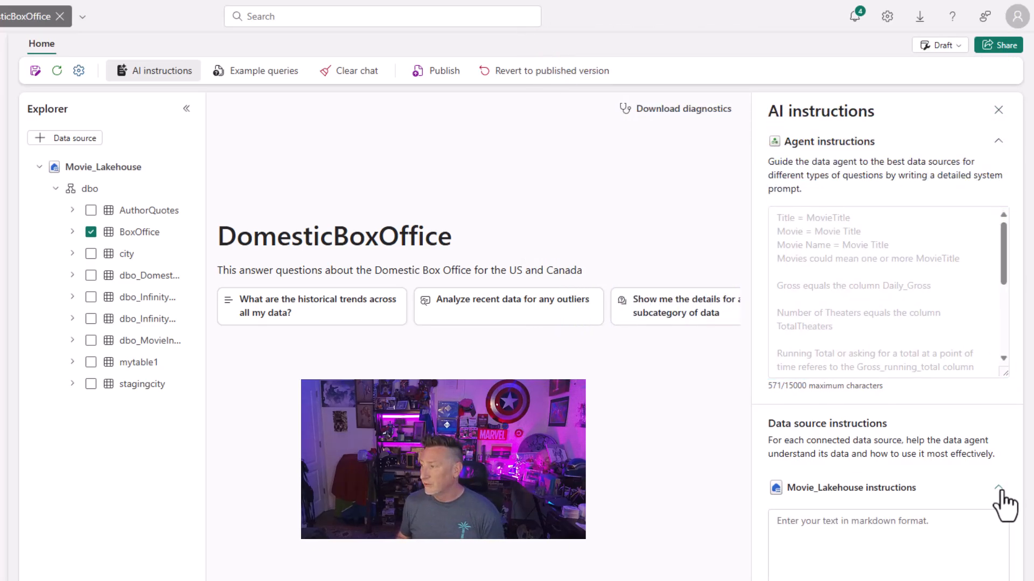
{"action": "left_click", "coordinate": [998, 485]}
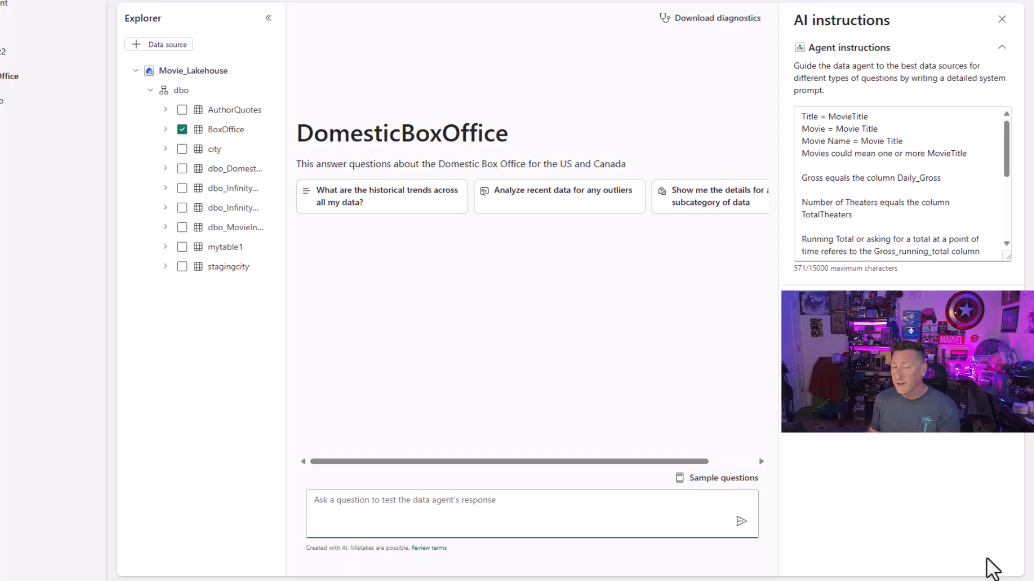
Step: Ask which movie made the most money and view the SQL behind the Avengers Endgame answer
{"action": "type", "text": "What ma"}
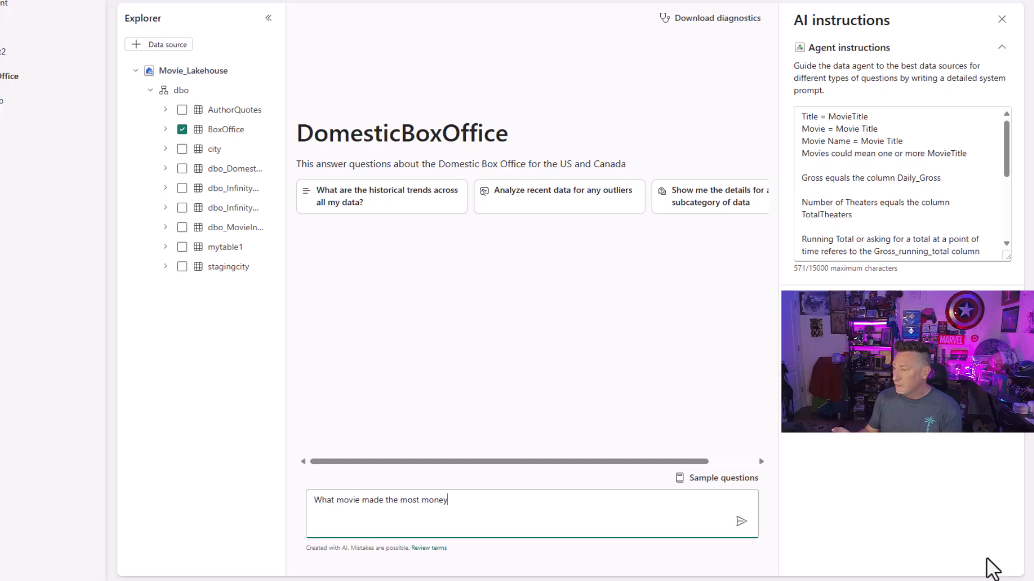
{"action": "left_click", "coordinate": [741, 522]}
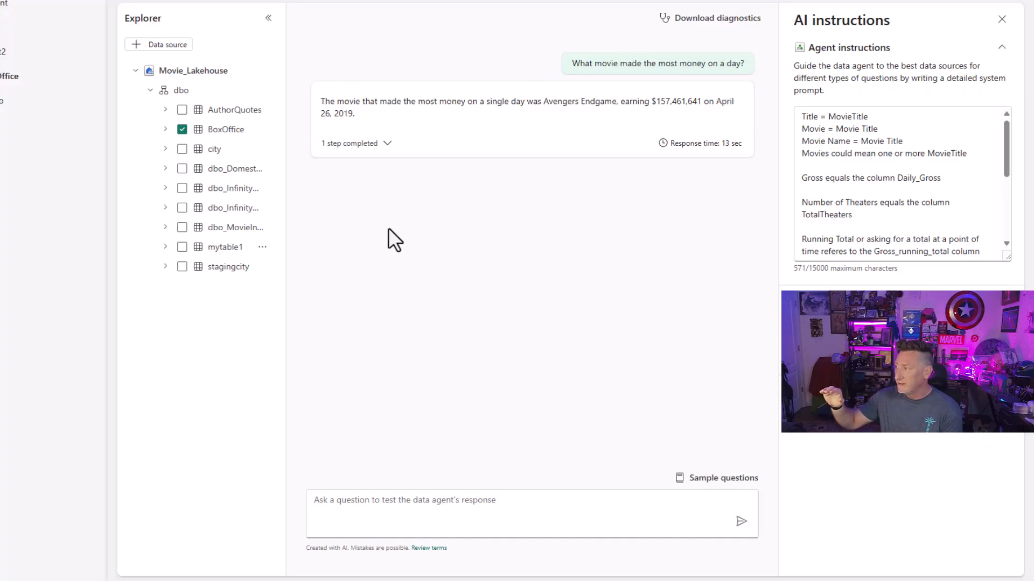
{"action": "left_click", "coordinate": [392, 143]}
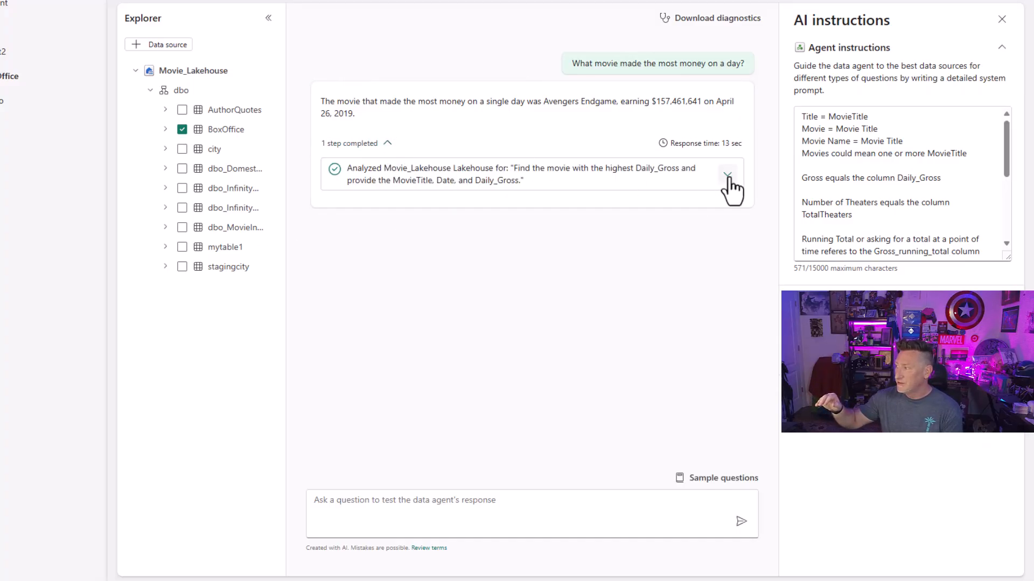
{"action": "left_click", "coordinate": [727, 173]}
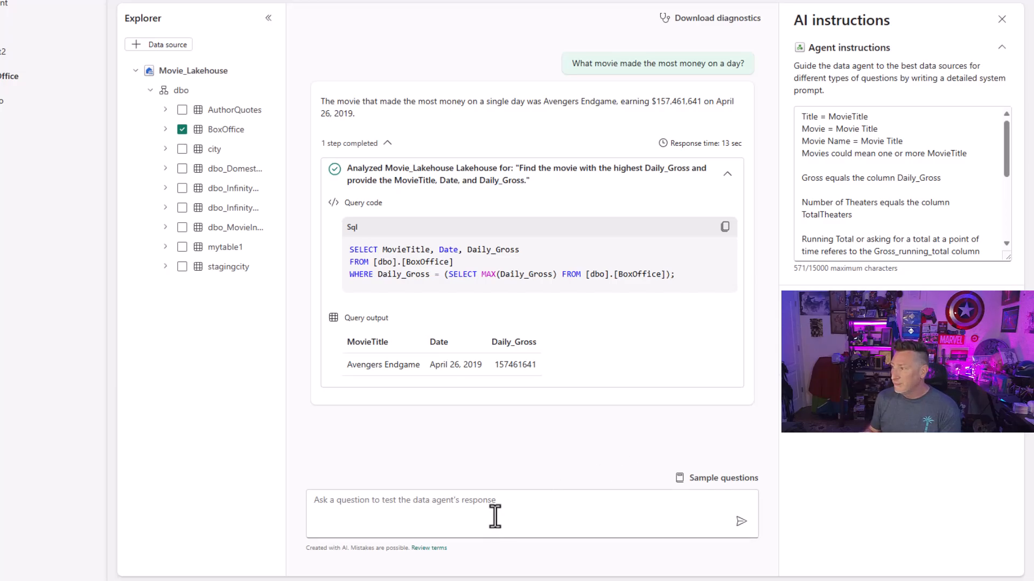
Step: Ask for the top 10 holiday earners and review the query and its output
{"action": "type", "text": "What are the top 10 movies that made the most money on a holiday, and how much money did they make?"}
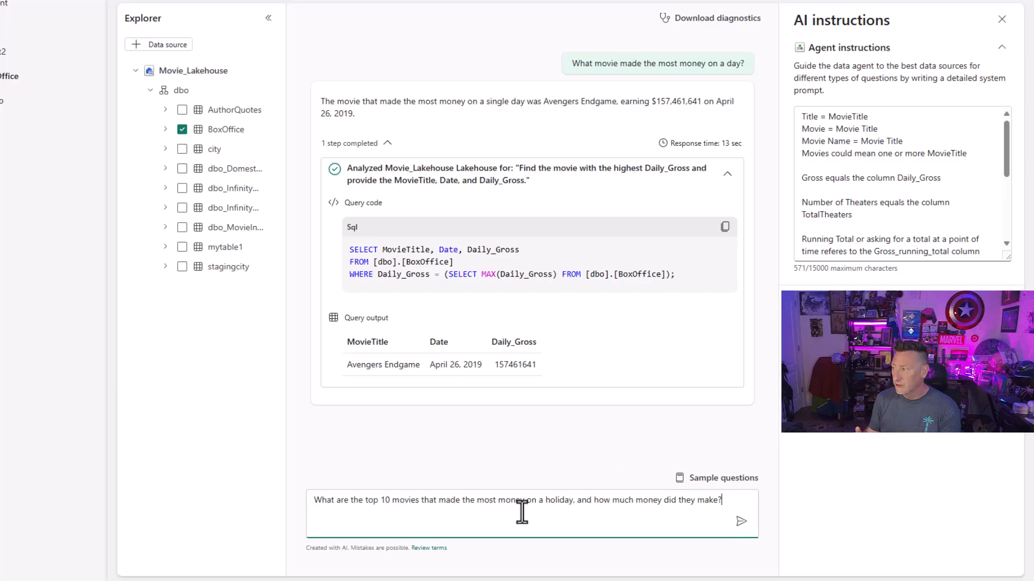
{"action": "left_click", "coordinate": [741, 521]}
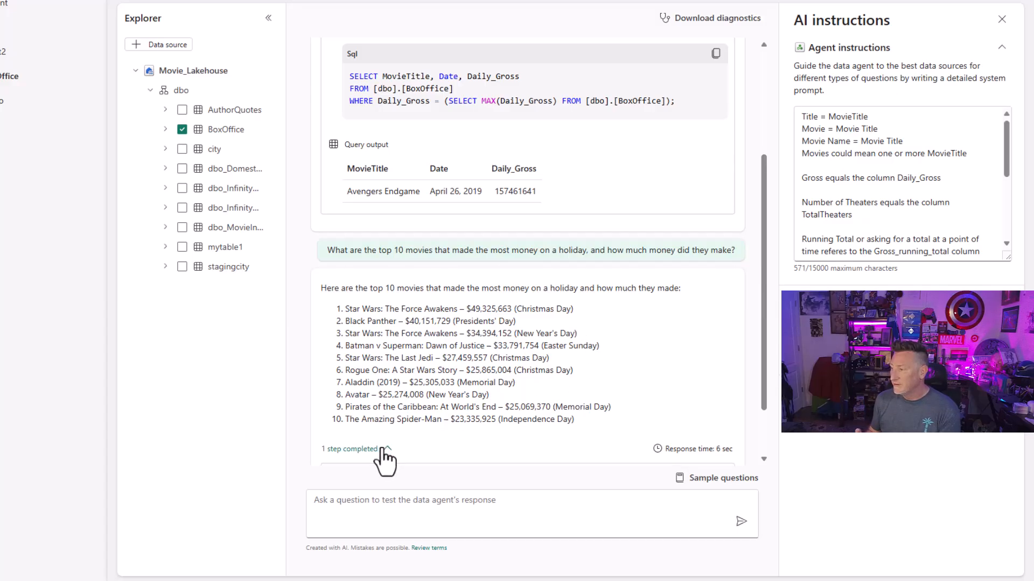
{"action": "left_click", "coordinate": [385, 448]}
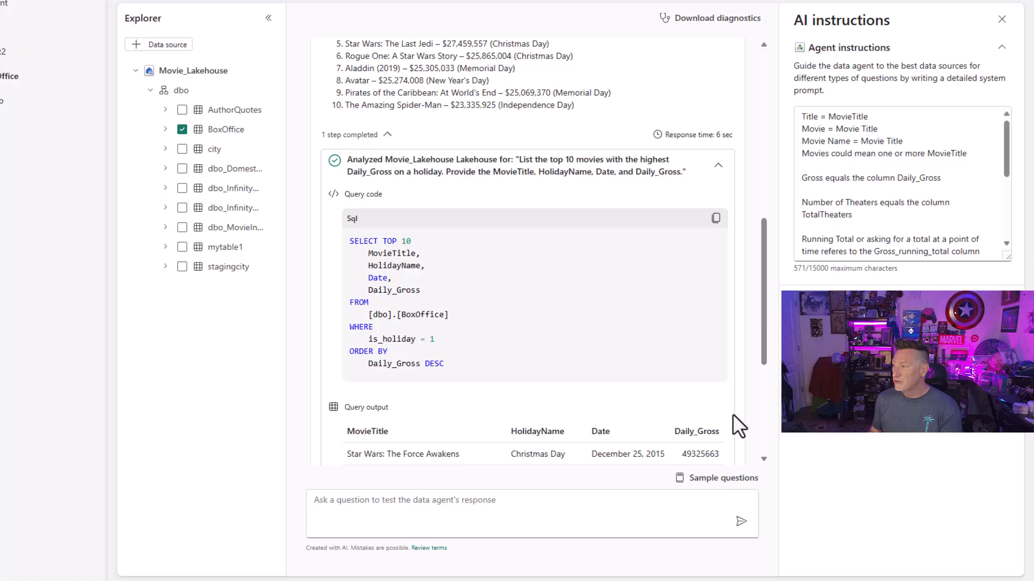
{"action": "scroll", "scroll_direction": "down", "scroll_amount": 3}
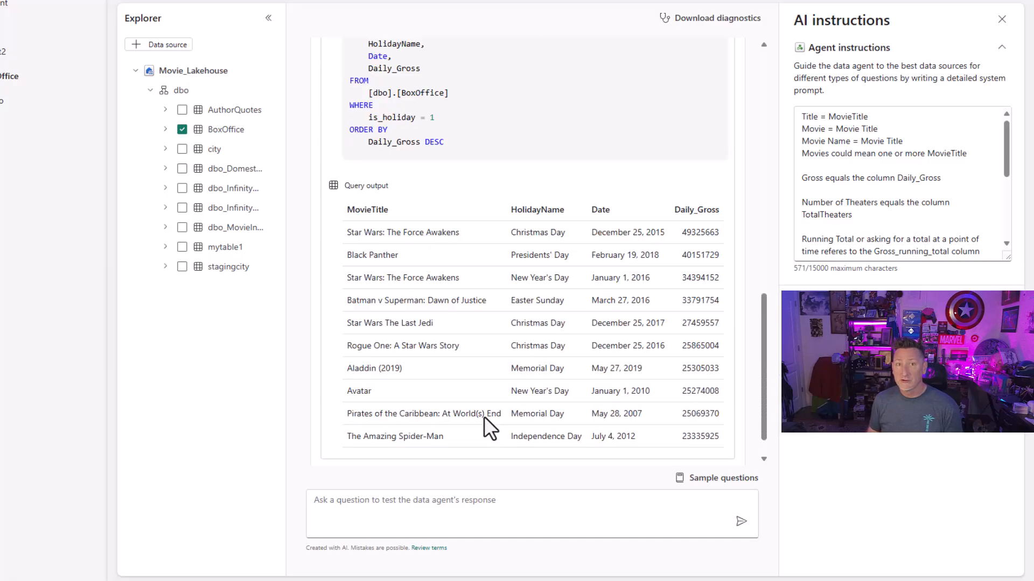
{"action": "scroll", "scroll_direction": "down", "scroll_amount": 3}
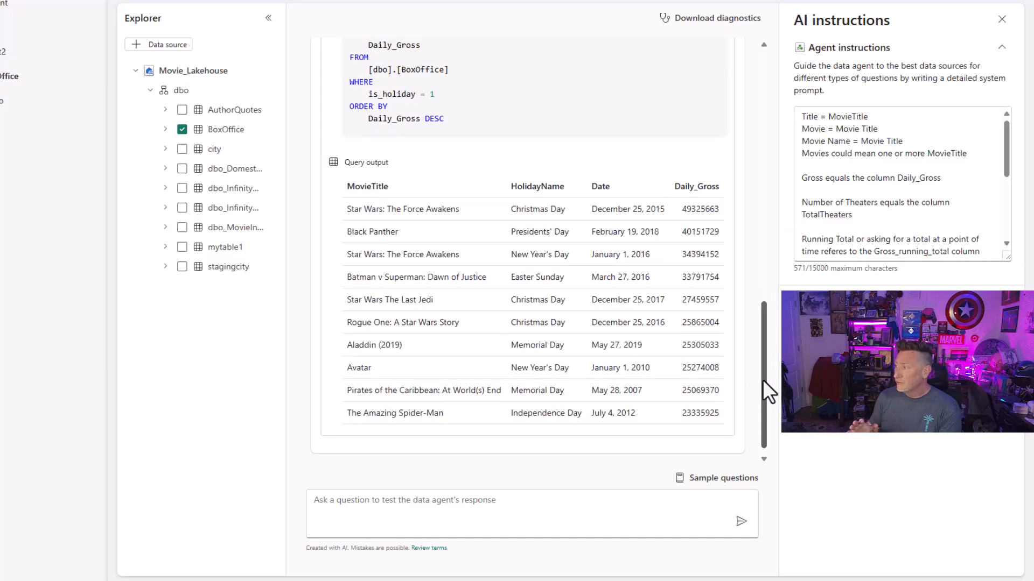
{"action": "scroll", "scroll_direction": "down", "scroll_amount": 3}
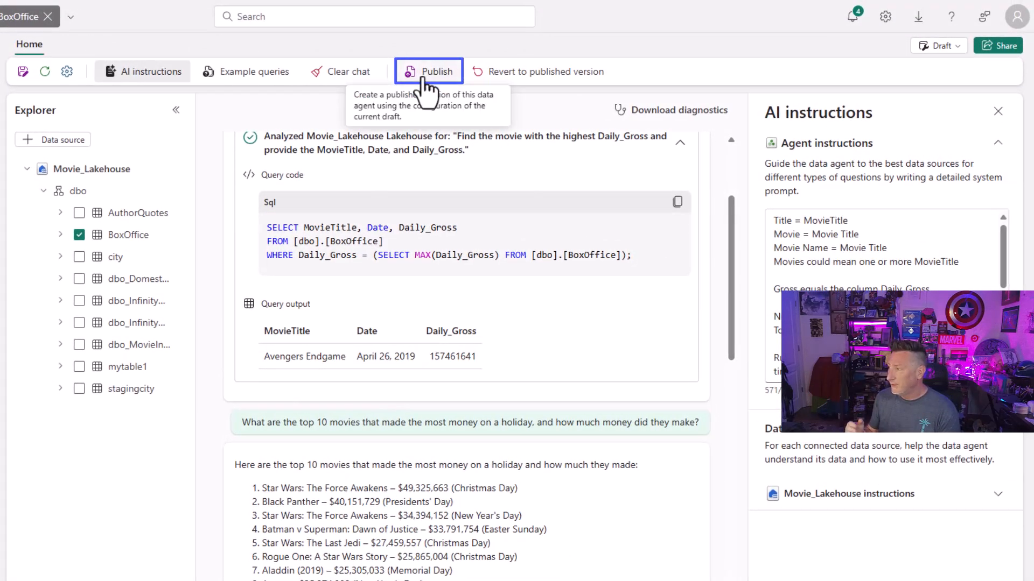
{"action": "mouse_move", "coordinate": [45, 70]}
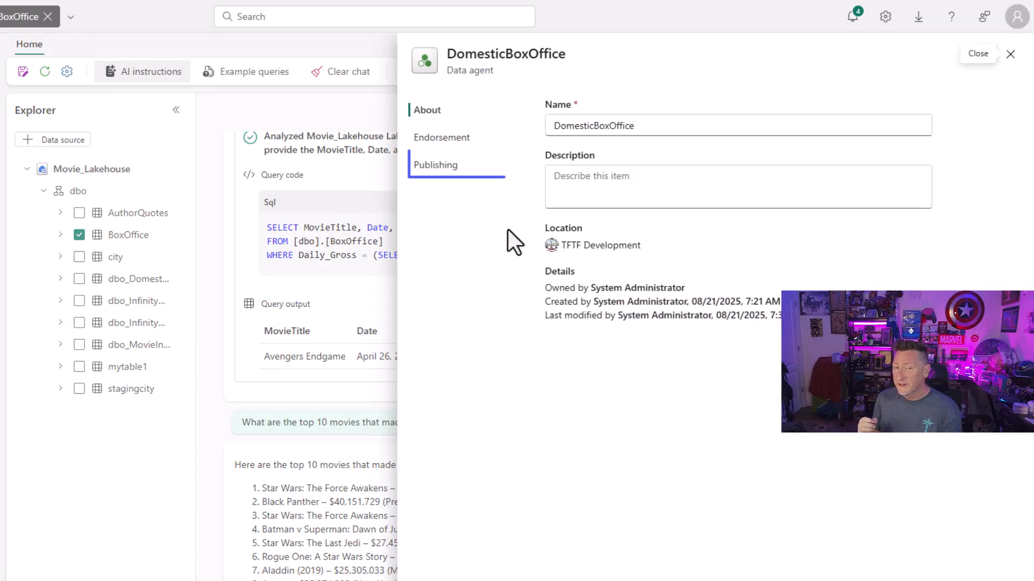
Step: Copy the DomesticBoxOffice agent's Published URL from its publishing settings
{"action": "left_click", "coordinate": [435, 165]}
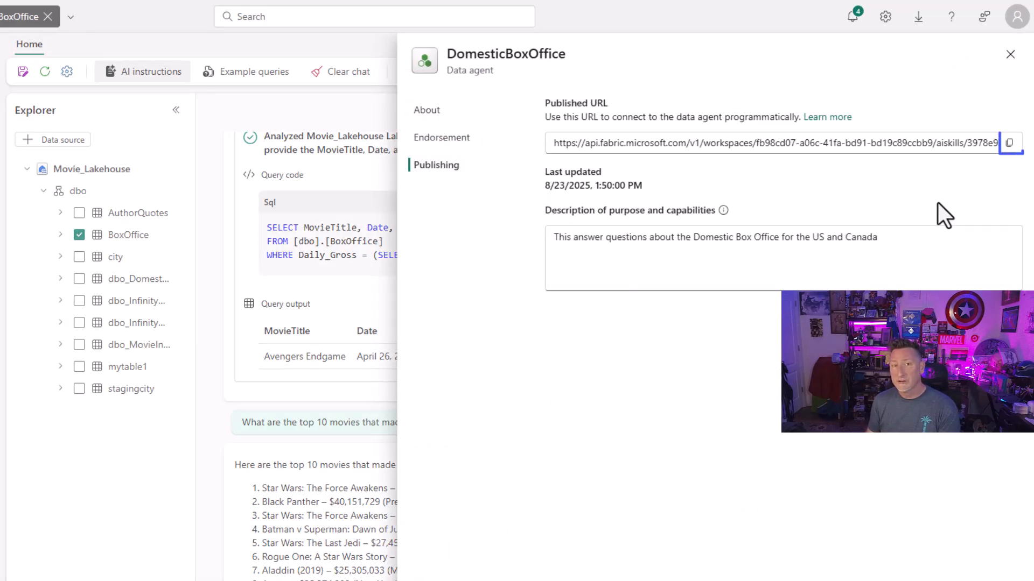
{"action": "mouse_move", "coordinate": [1012, 143]}
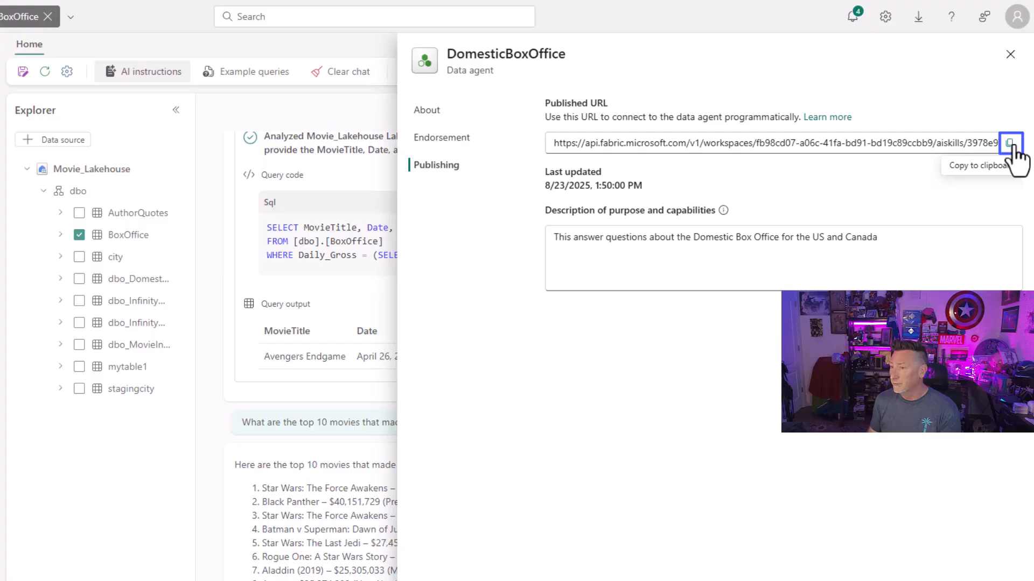
{"action": "left_click", "coordinate": [1017, 142]}
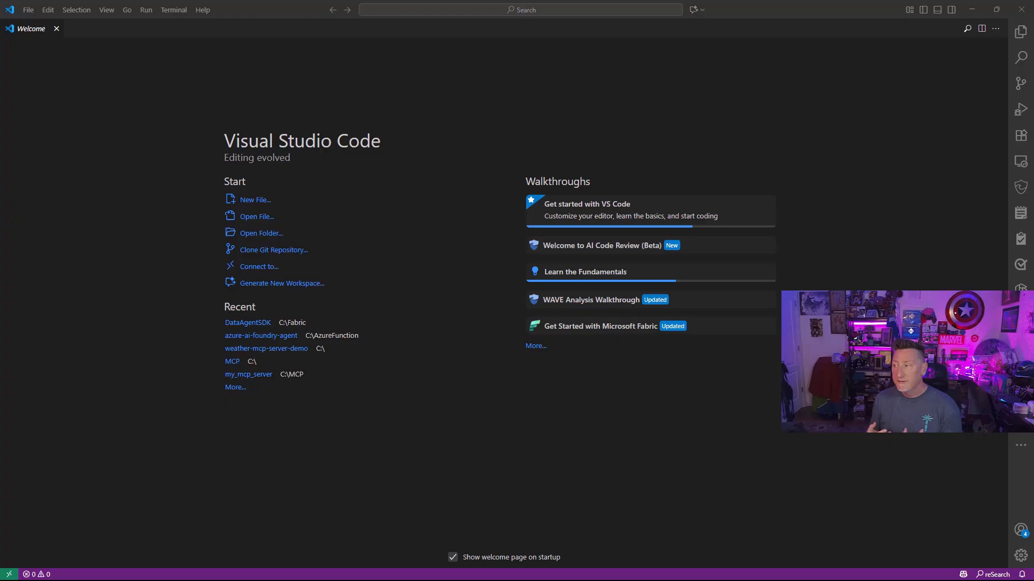
Step: Open the TFTF_Demo folder, start a new terminal, and close the Welcome page
{"action": "left_click", "coordinate": [29, 10]}
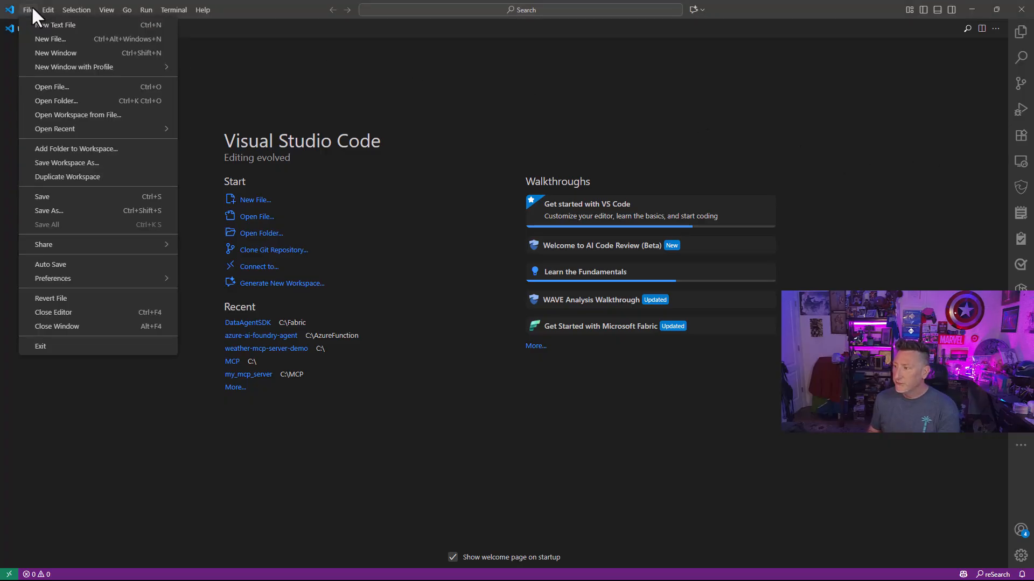
{"action": "left_click", "coordinate": [56, 101]}
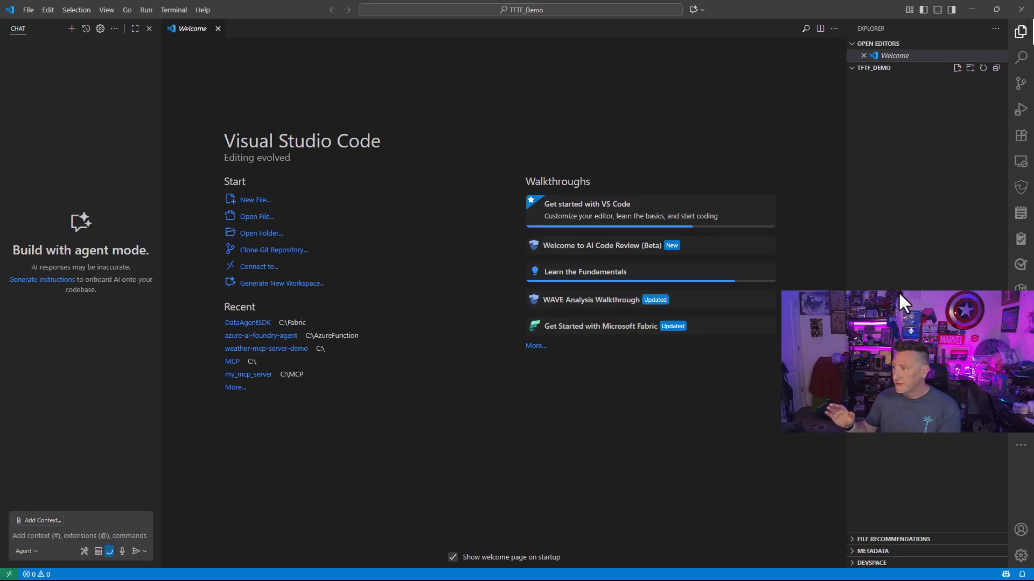
{"action": "left_click", "coordinate": [173, 9]}
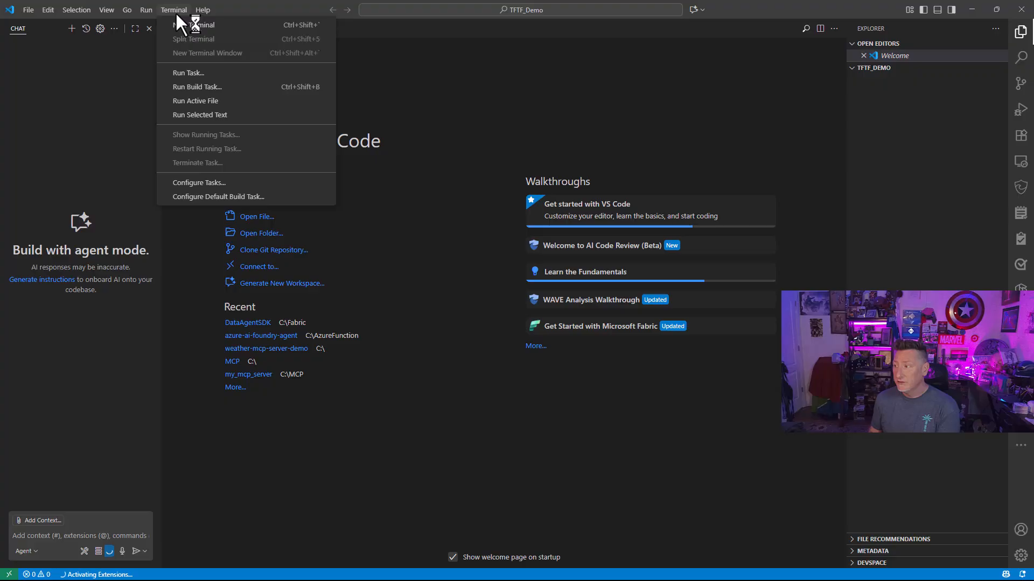
{"action": "left_click", "coordinate": [194, 24]}
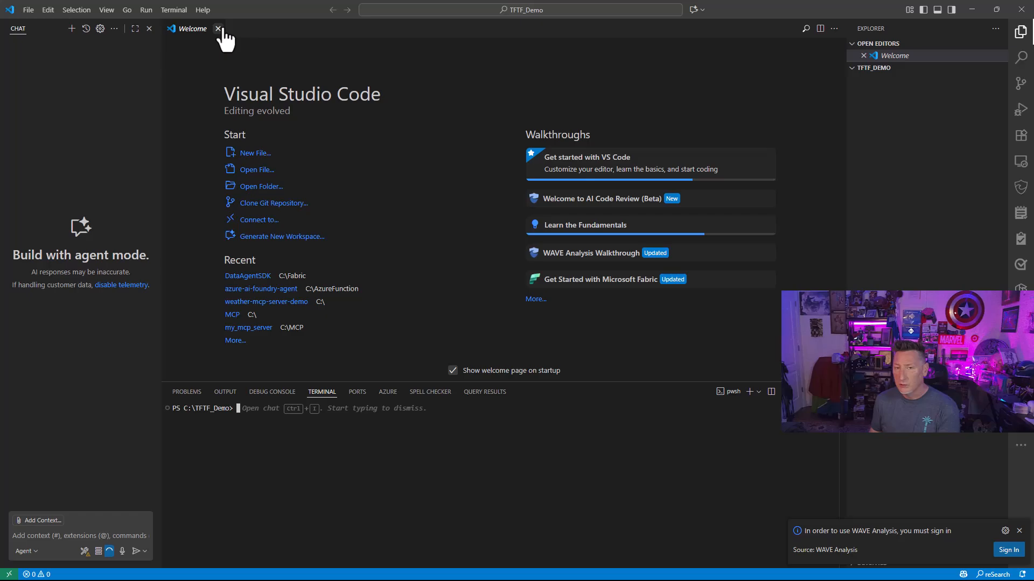
{"action": "left_click", "coordinate": [214, 28]}
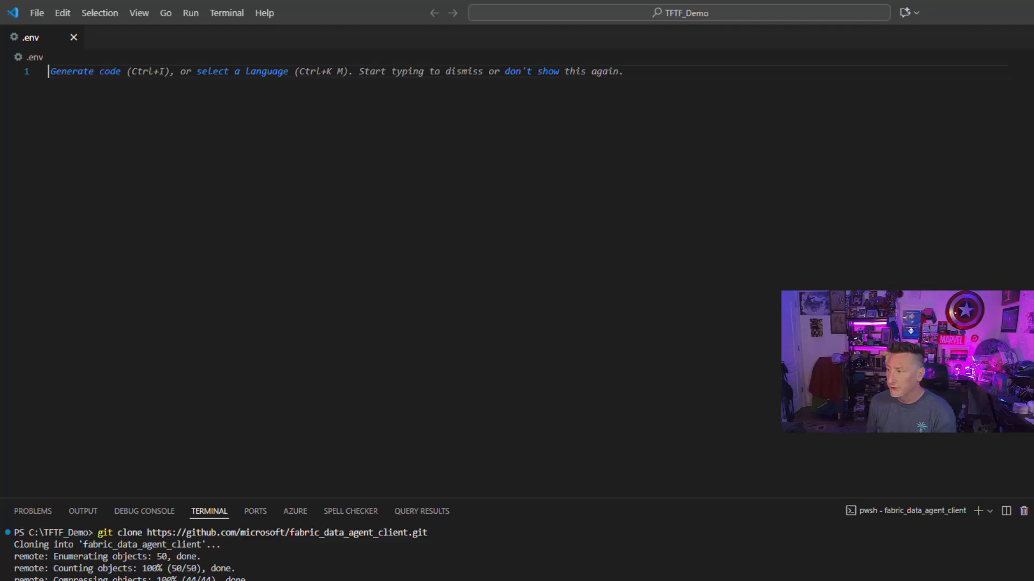
Step: Set TENANT_ID=<your-tenant-id> and DATA_AGENT_URL to the published agent URL in .env, then save
{"action": "type", "text": "TENANT_ID=<your-tenant-id>"}
{"action": "type", "text": "DATA_AGENT"}
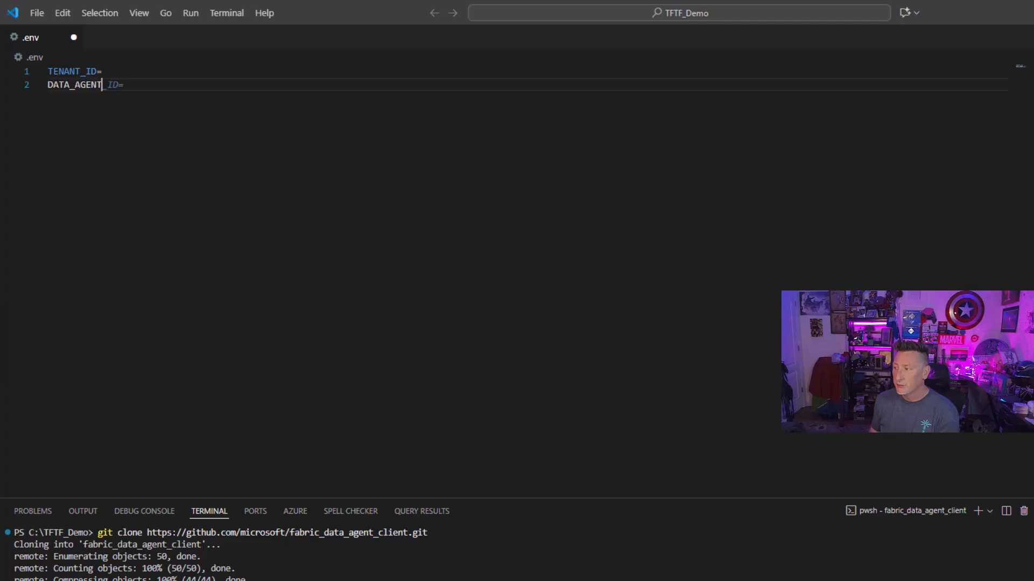
{"action": "type", "text": "URL="}
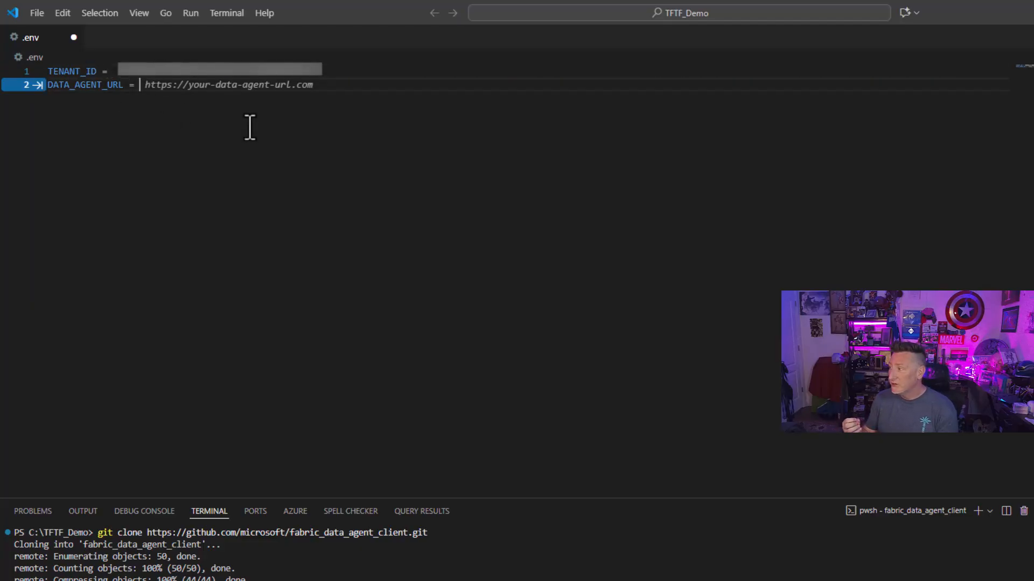
{"action": "type", "text": "https://api.fabric.microsoft.com/v1/workspaces/fb98cd07-a06c-41fa-bd91-bd19c89ccbb9/aiskills/3978e978-9db7-486b-bfe3-b9e8862135e6/aiassistant/openai"}
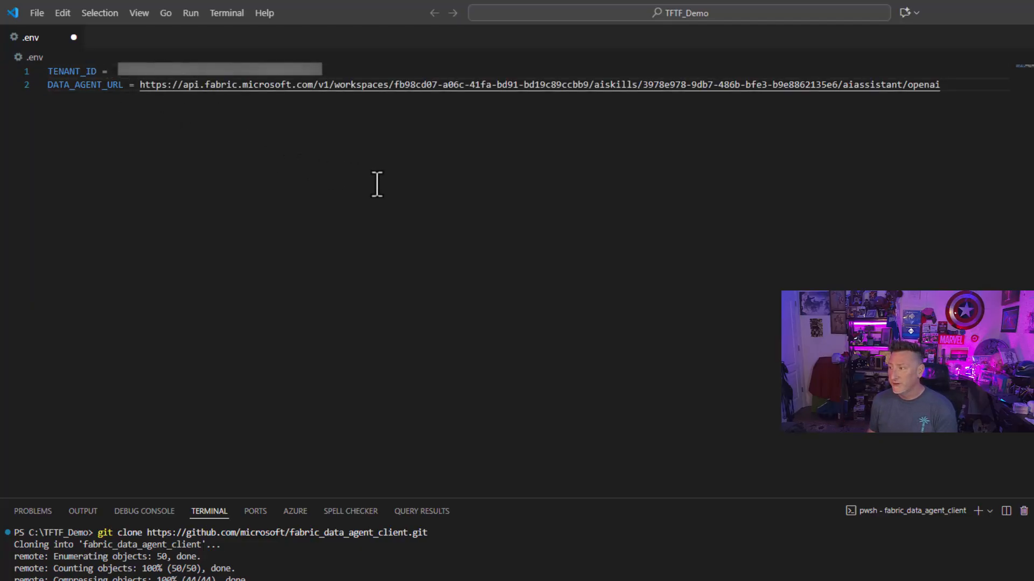
{"action": "key", "text": "Ctrl+S"}
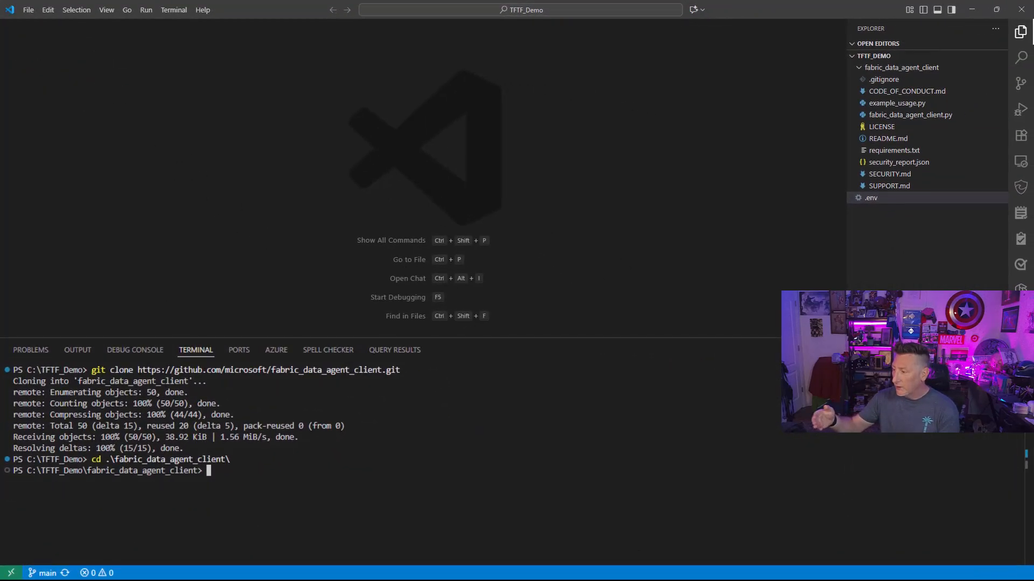
Step: Run pip install -r requirements.txt and close requirements.txt
{"action": "type", "text": "pip install -r requirements.txt"}
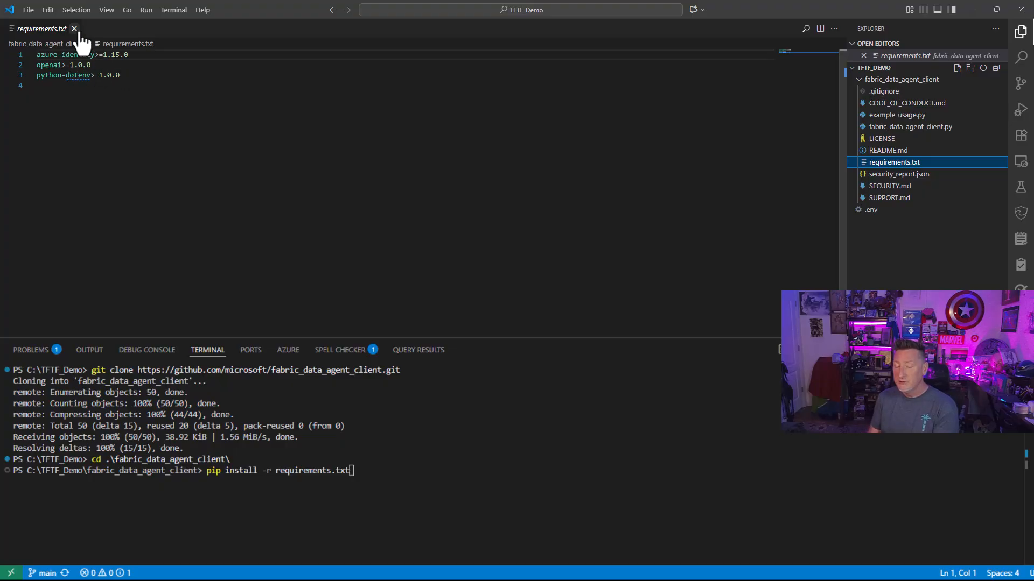
{"action": "left_click", "coordinate": [74, 27]}
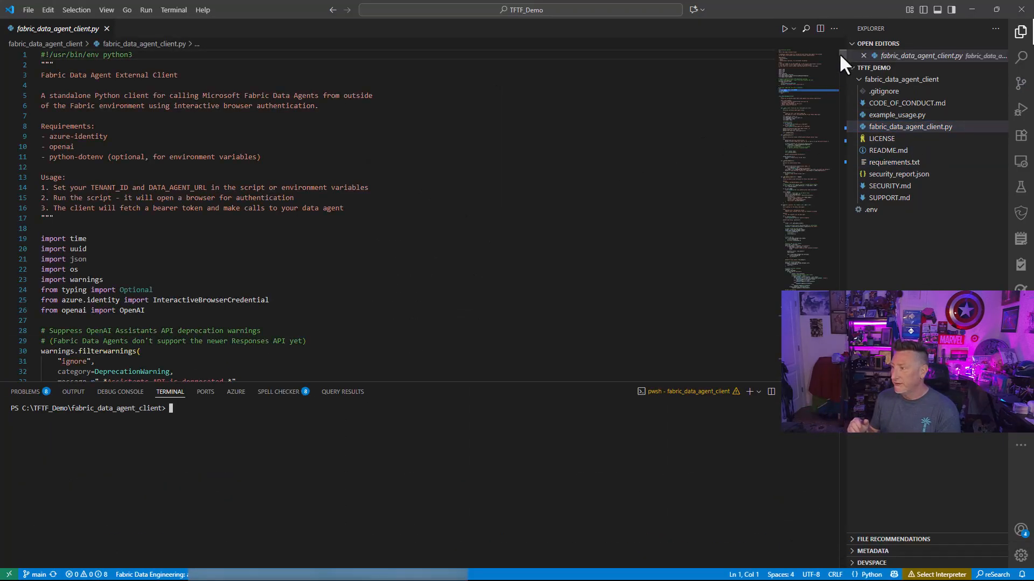
{"action": "scroll", "scroll_direction": "down", "scroll_amount": 3}
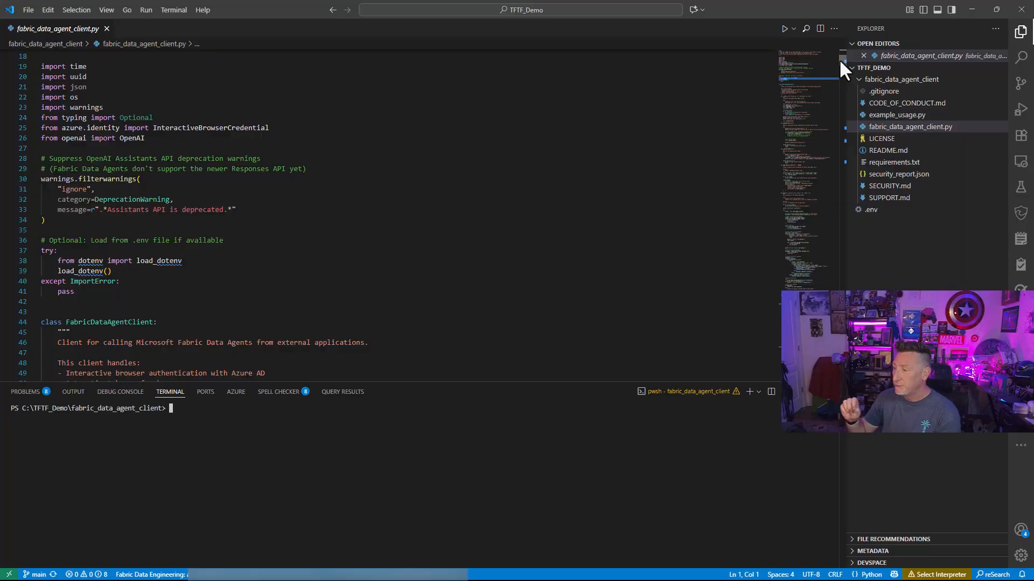
{"action": "scroll", "scroll_direction": "down", "scroll_amount": 3}
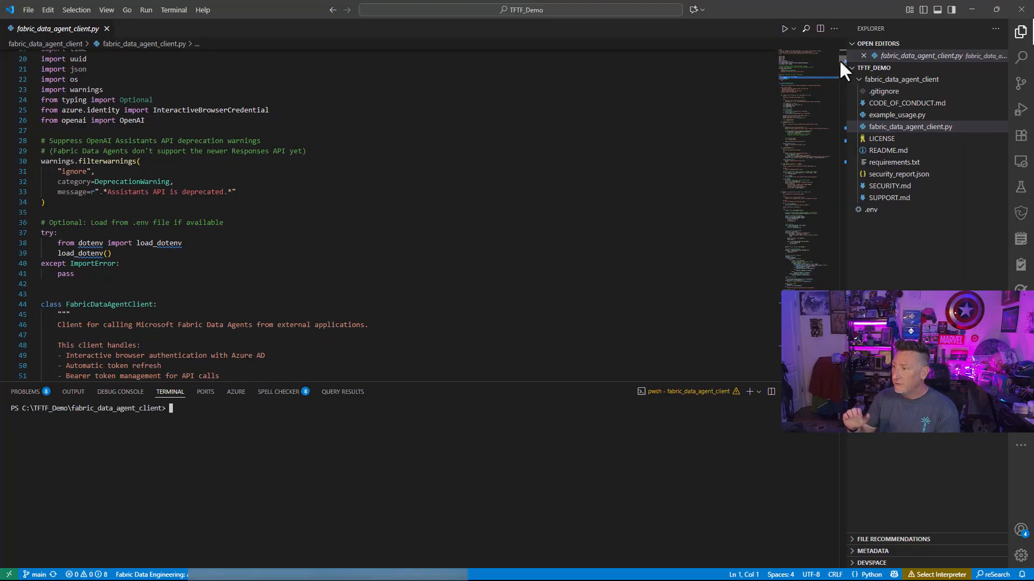
{"action": "scroll", "scroll_direction": "down", "scroll_amount": 3}
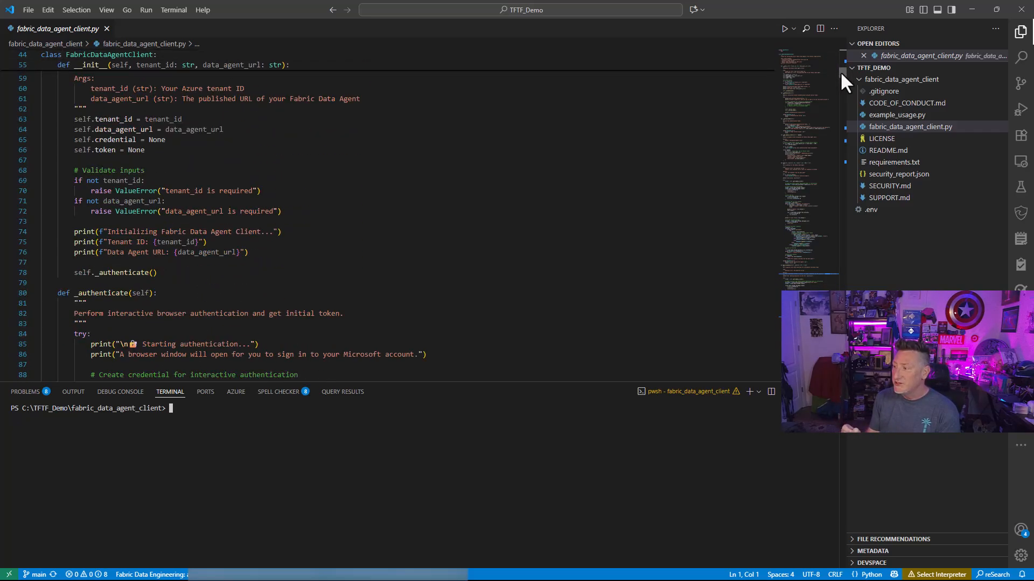
{"action": "scroll", "scroll_direction": "down", "scroll_amount": 3}
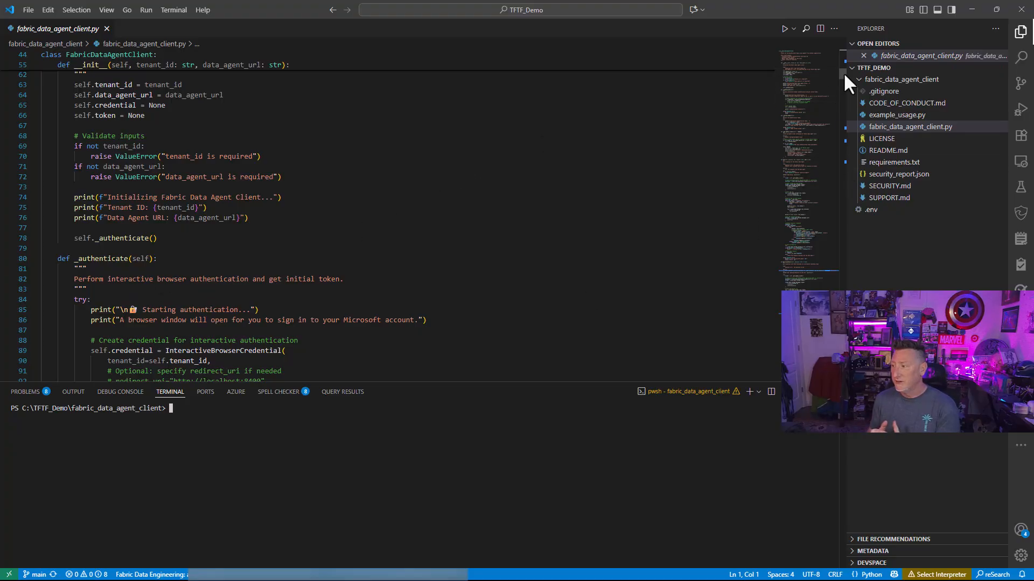
{"action": "scroll", "scroll_direction": "down", "scroll_amount": 3}
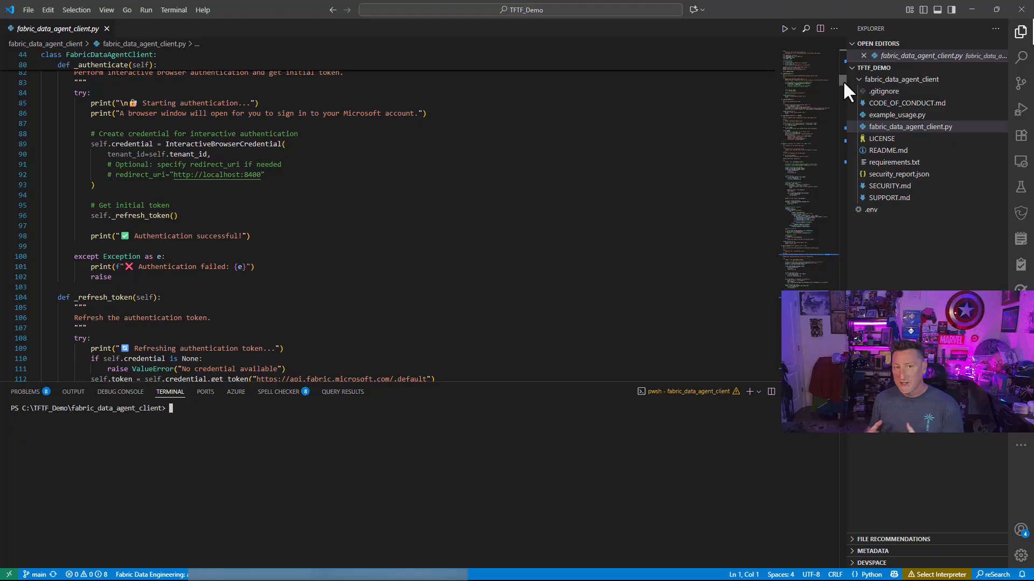
{"action": "scroll", "scroll_direction": "down", "scroll_amount": 3}
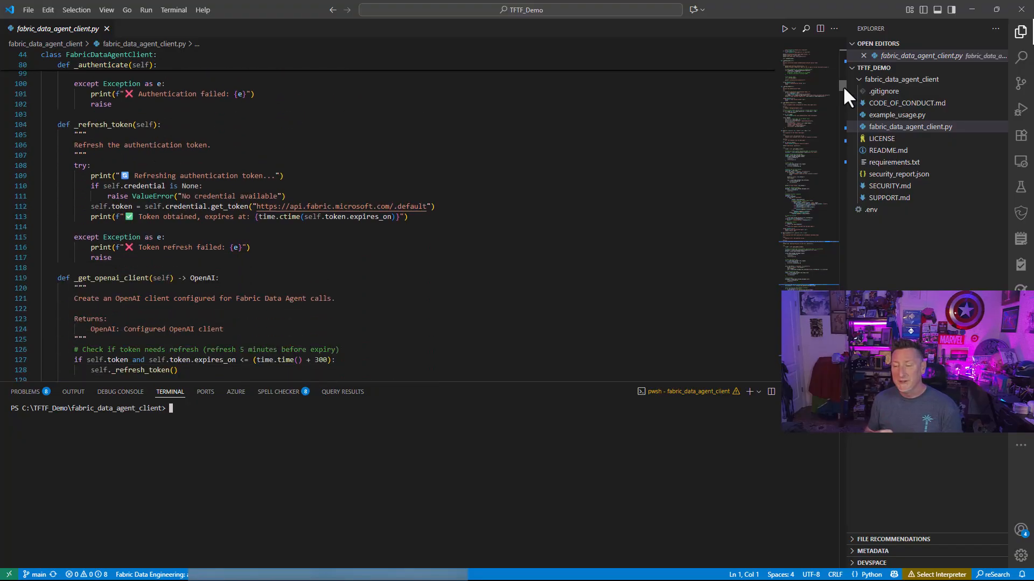
{"action": "scroll", "scroll_direction": "down", "scroll_amount": 3}
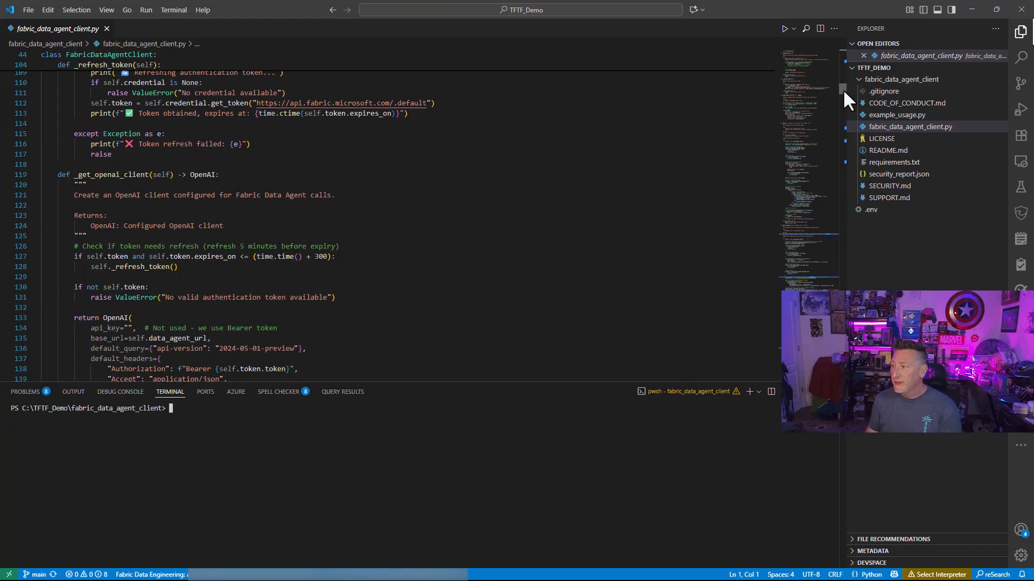
{"action": "scroll", "scroll_direction": "down", "scroll_amount": 3}
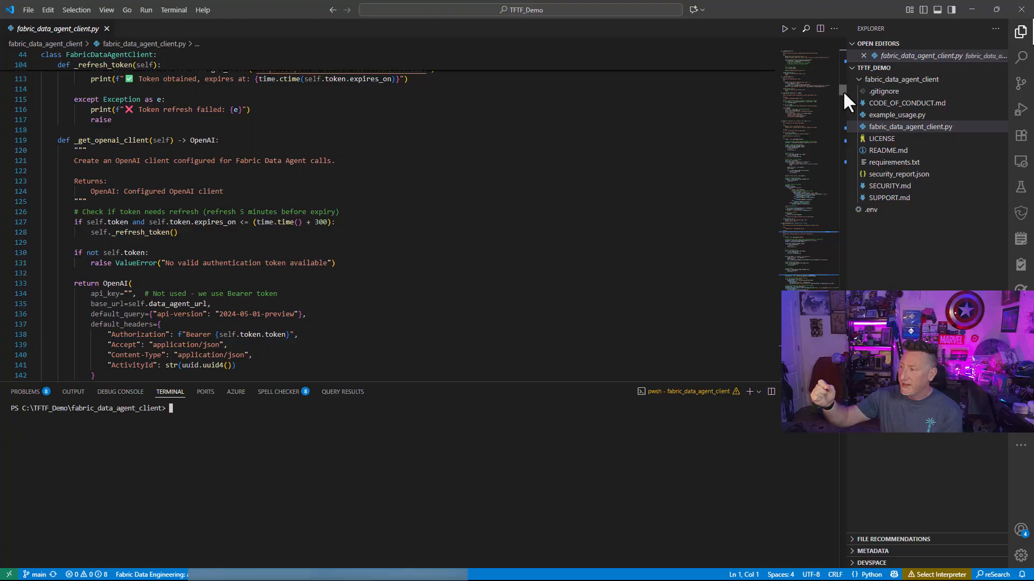
{"action": "scroll", "scroll_direction": "down", "scroll_amount": 3}
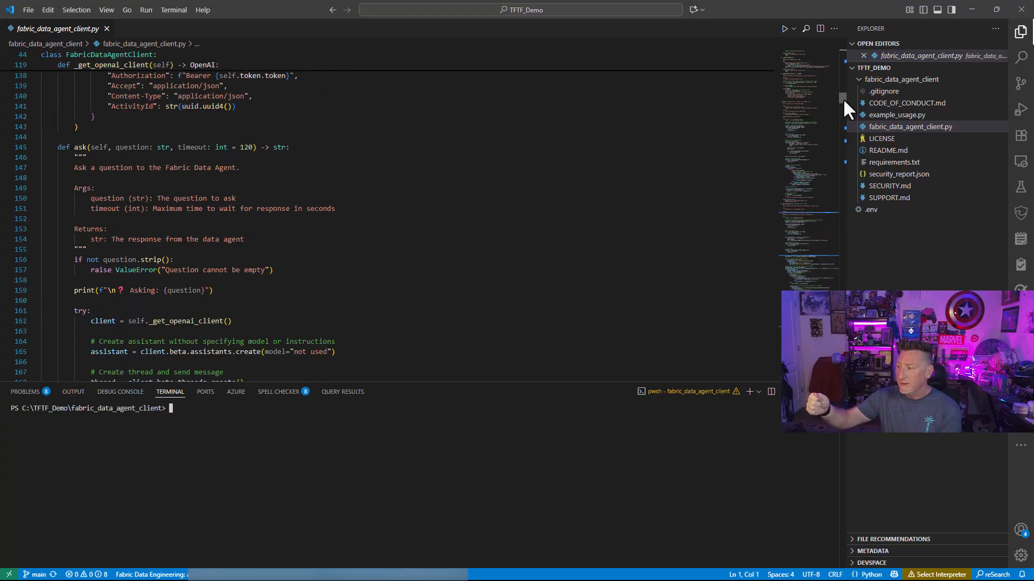
{"action": "scroll", "scroll_direction": "down", "scroll_amount": 3}
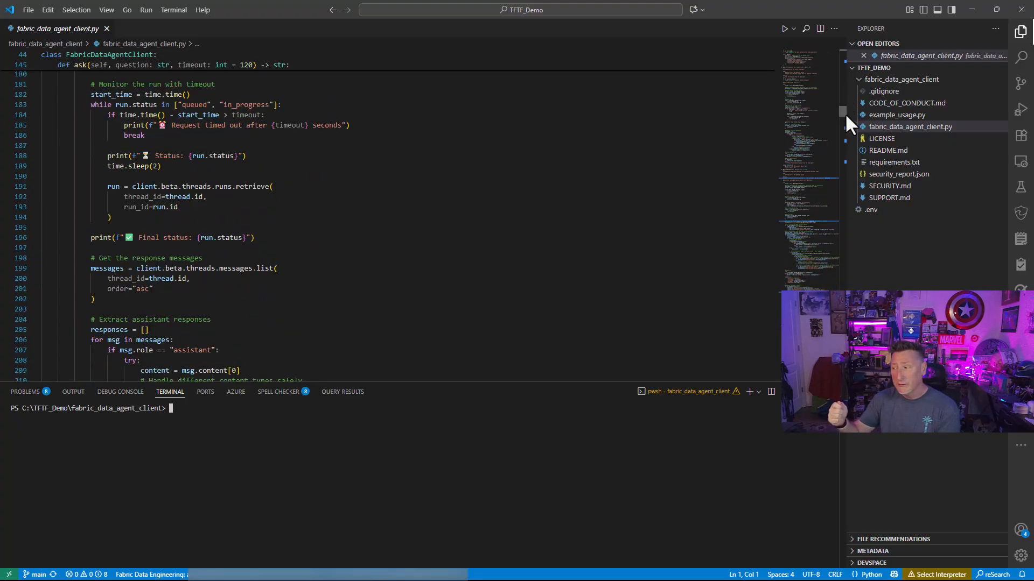
{"action": "scroll", "scroll_direction": "down", "scroll_amount": 3}
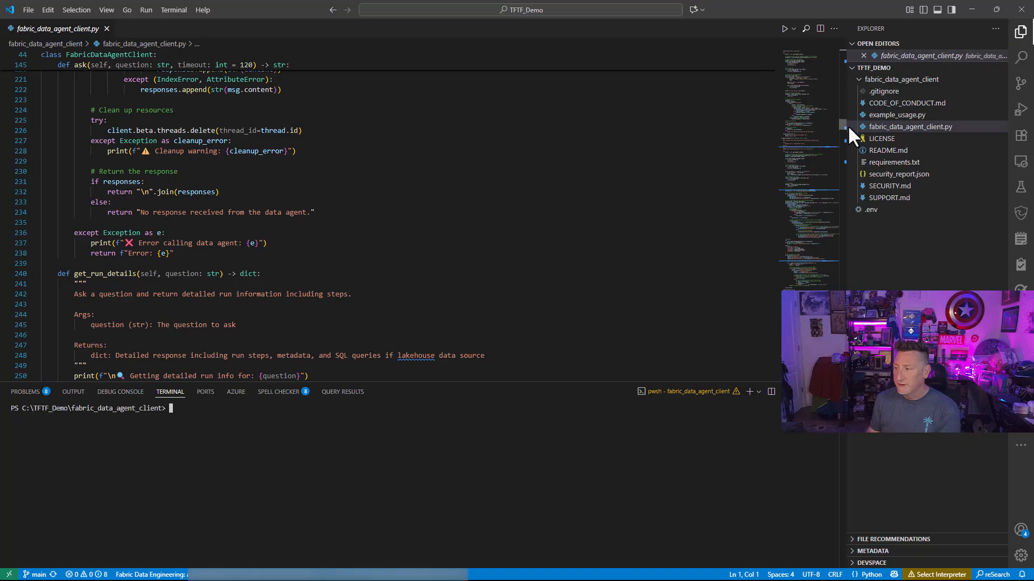
{"action": "scroll", "scroll_direction": "down", "scroll_amount": 3}
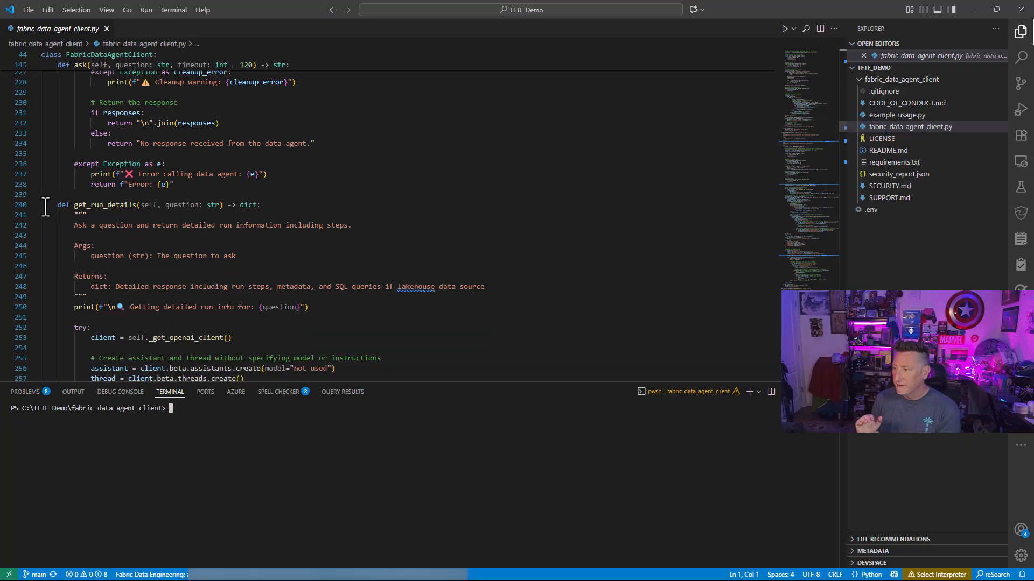
{"action": "scroll", "scroll_direction": "down", "scroll_amount": 3}
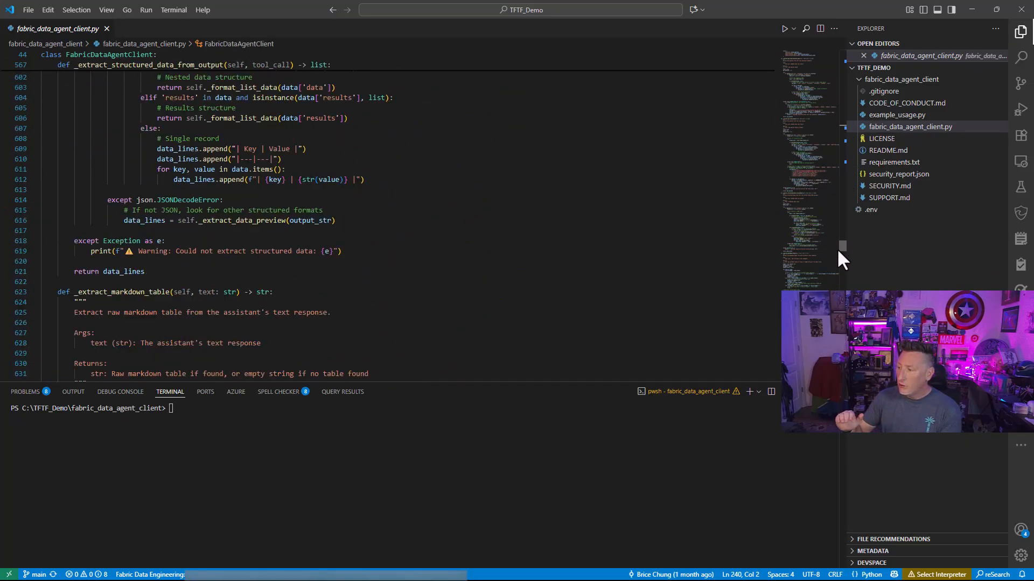
{"action": "scroll", "scroll_direction": "down", "scroll_amount": 3}
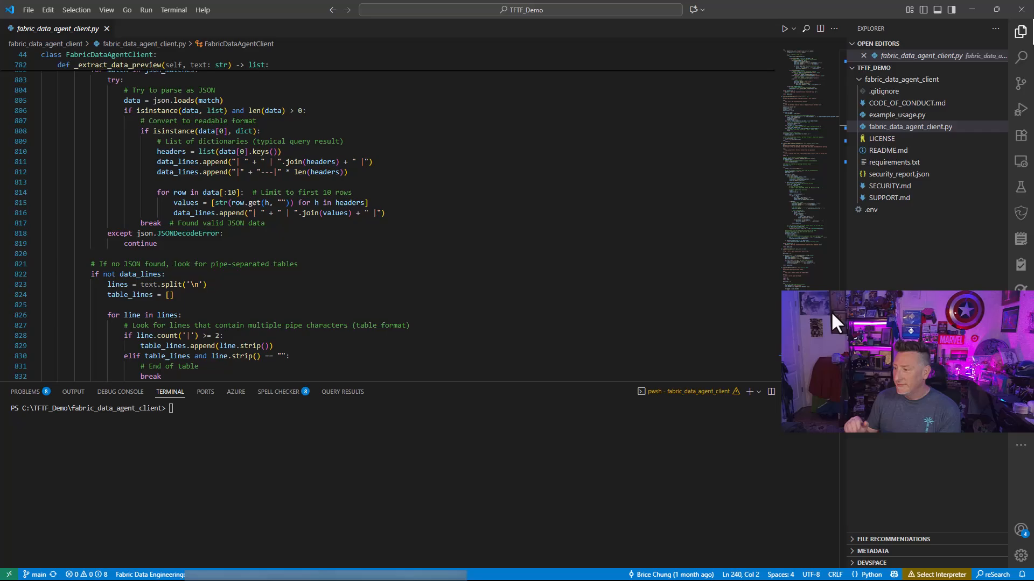
{"action": "scroll", "scroll_direction": "down", "scroll_amount": 3}
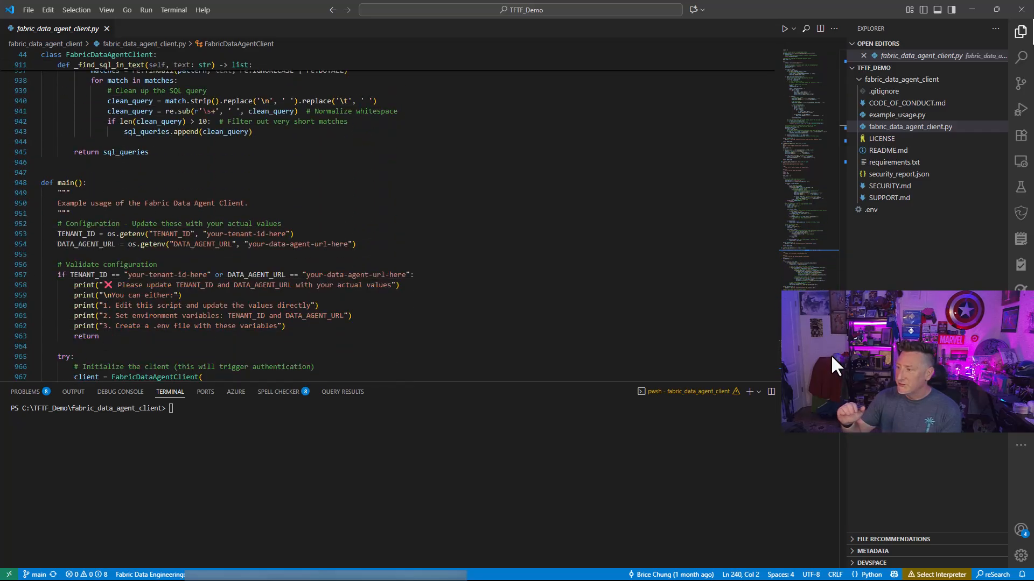
{"action": "scroll", "scroll_direction": "down", "scroll_amount": 3}
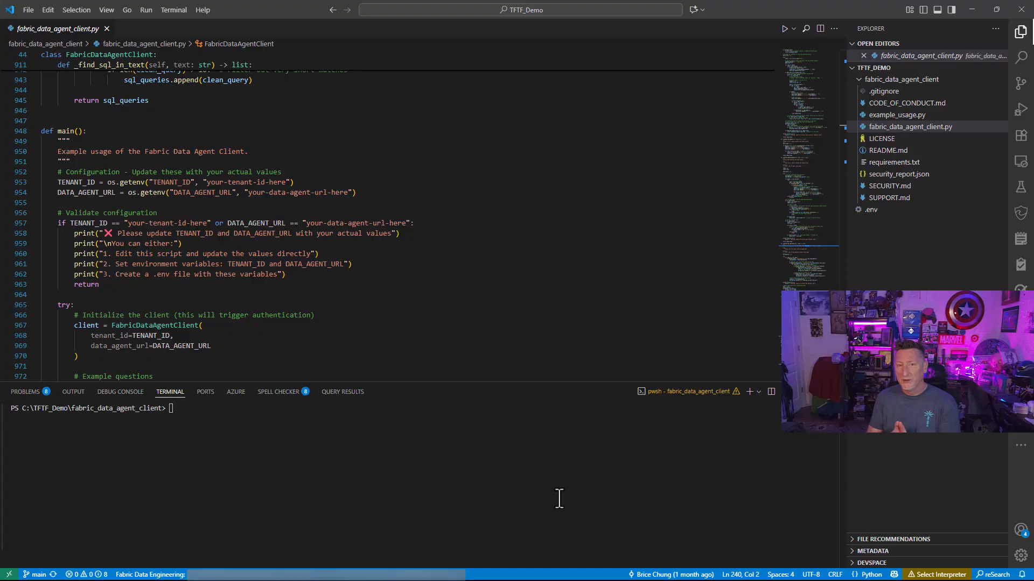
{"action": "mouse_move", "coordinate": [596, 489]}
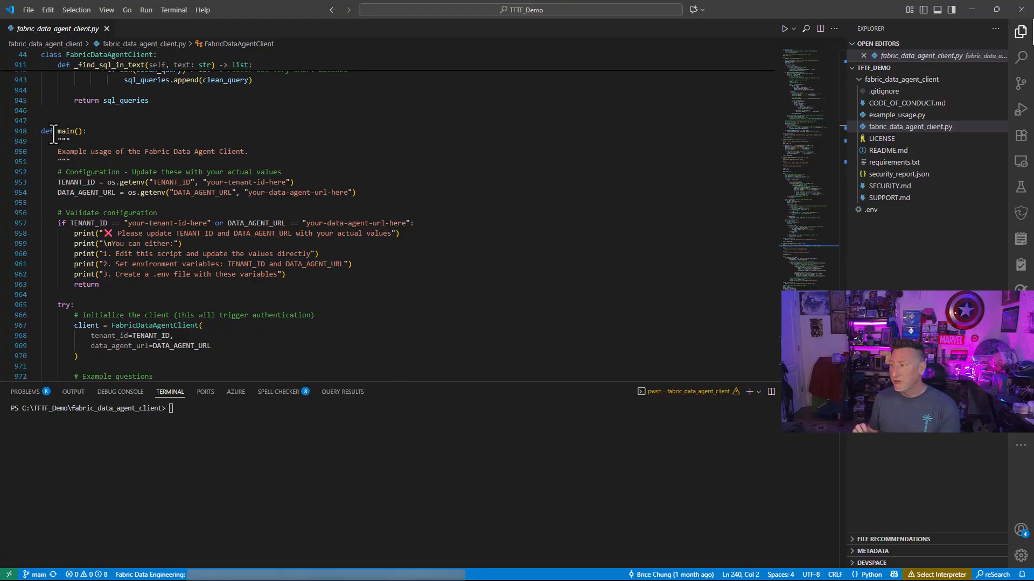
{"action": "mouse_move", "coordinate": [844, 362]}
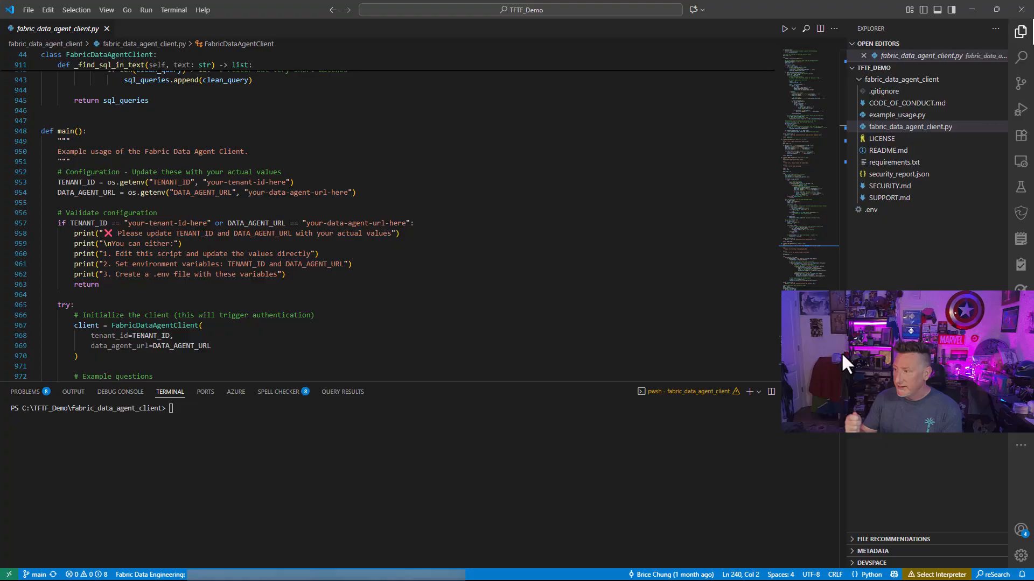
{"action": "scroll", "scroll_direction": "down", "scroll_amount": 3}
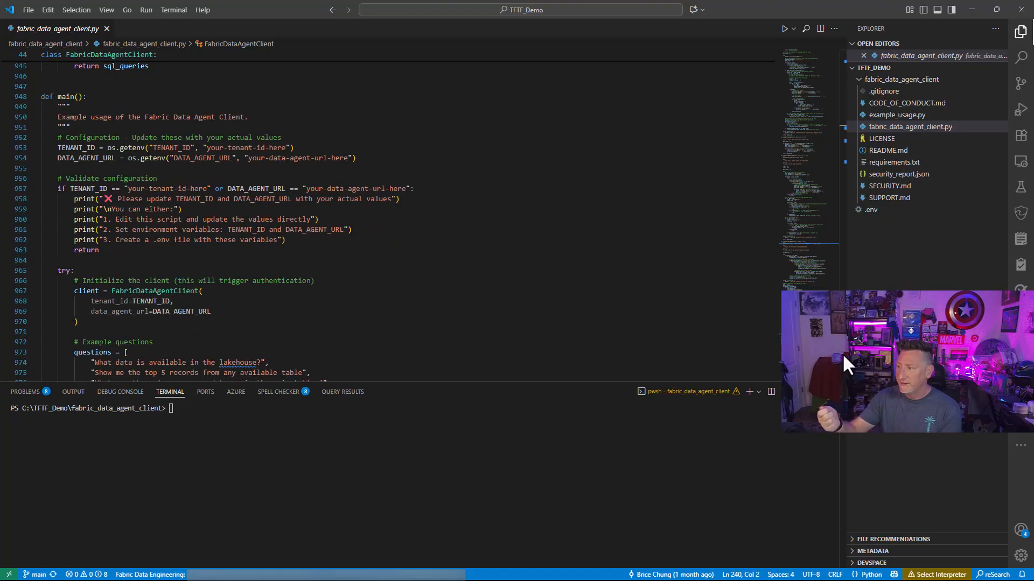
{"action": "scroll", "scroll_direction": "down", "scroll_amount": 3}
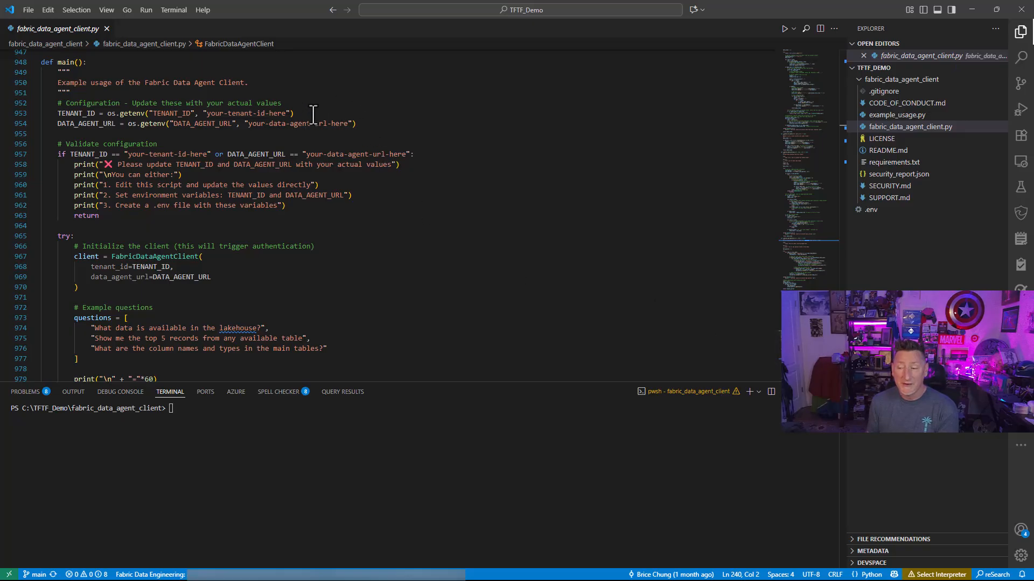
{"action": "mouse_move", "coordinate": [362, 133]}
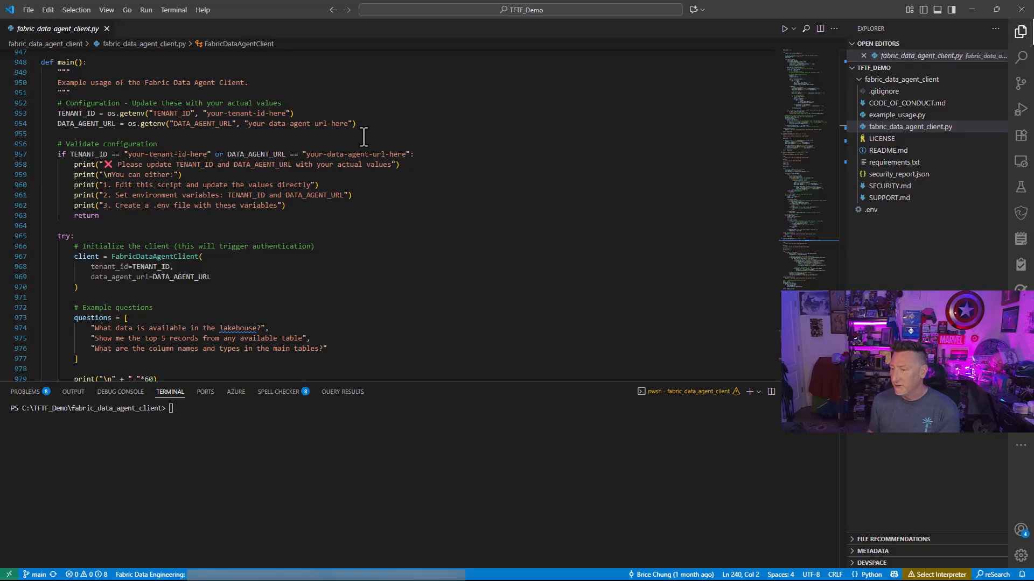
{"action": "mouse_move", "coordinate": [360, 273]}
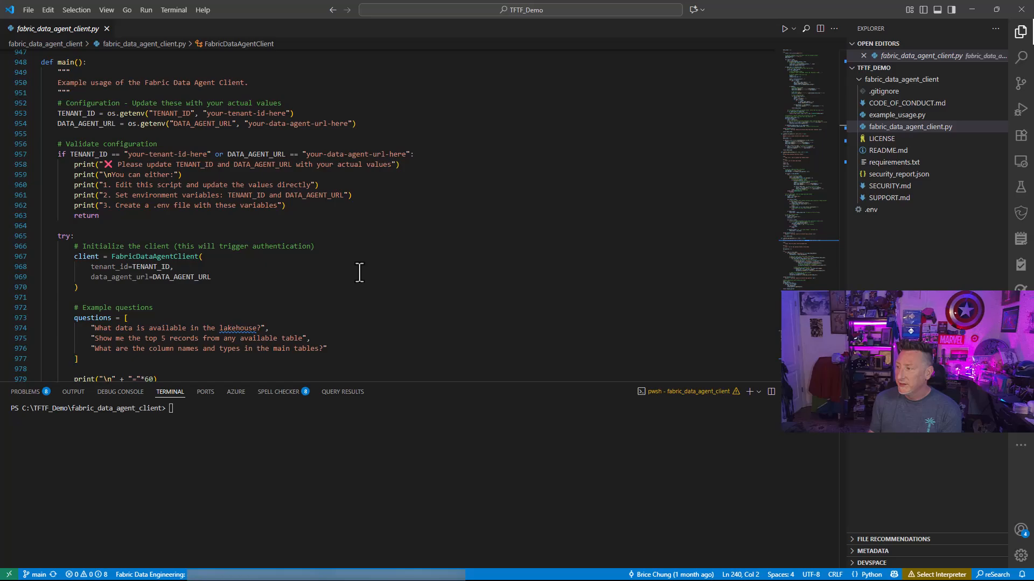
{"action": "scroll", "scroll_direction": "down", "scroll_amount": 3}
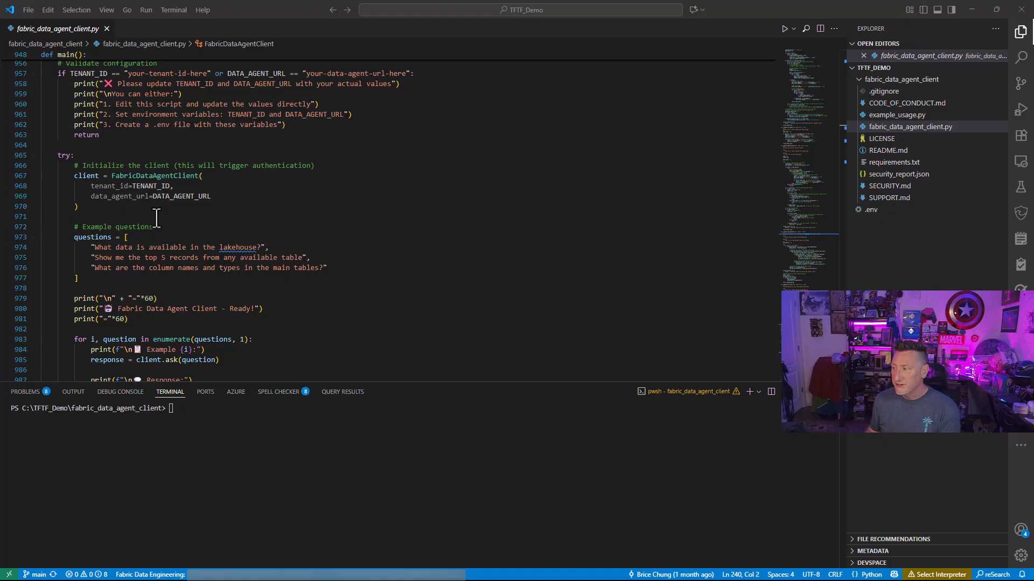
Step: Replace the third example question with "What movie spent the most consecutive days ranked number 1?"
{"action": "left_click_drag", "start_coordinate": [116, 247], "coordinate": [261, 247]}
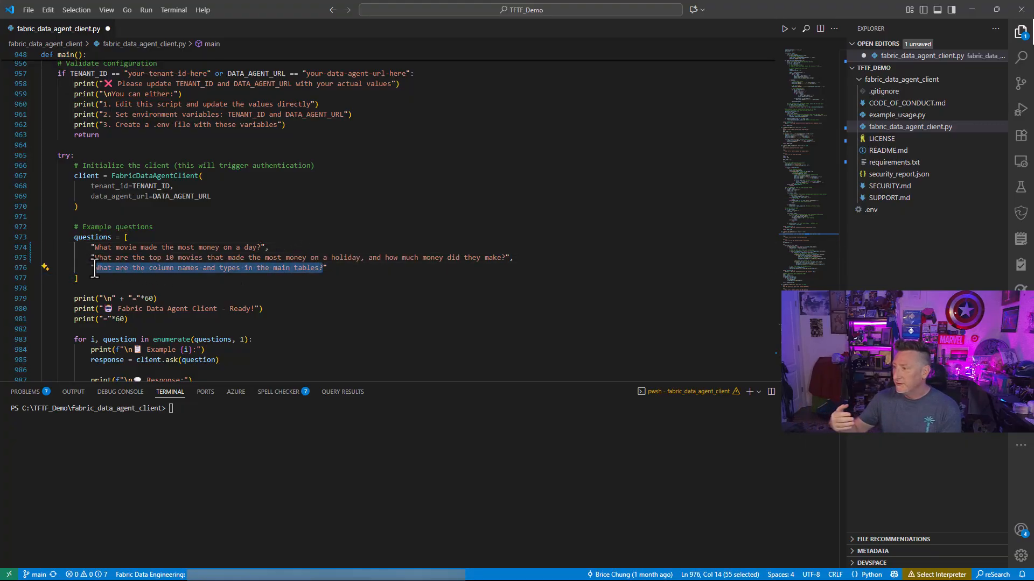
{"action": "type", "text": "\"What movie spent the most consecutive days ranked number 1?\""}
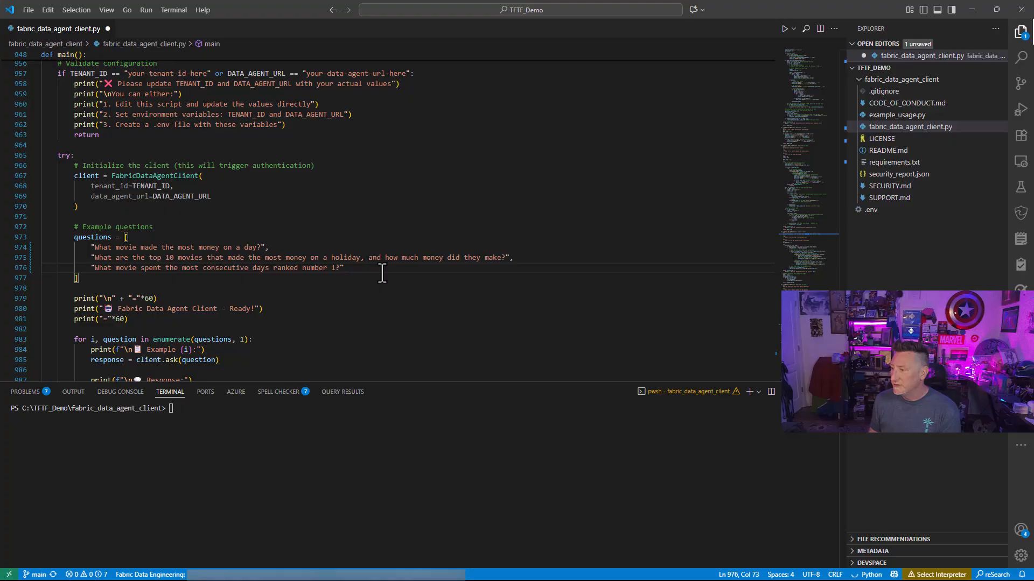
{"action": "mouse_move", "coordinate": [808, 364]}
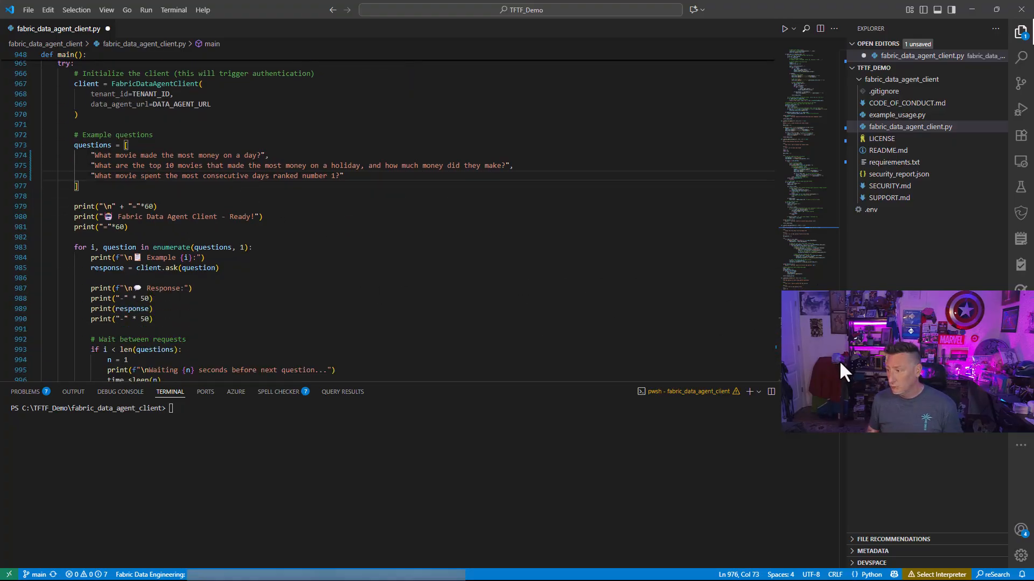
Step: Run fabric_data_agent_client.py and review the answers, starting with Avengers Endgame
{"action": "scroll", "scroll_direction": "down", "scroll_amount": 3}
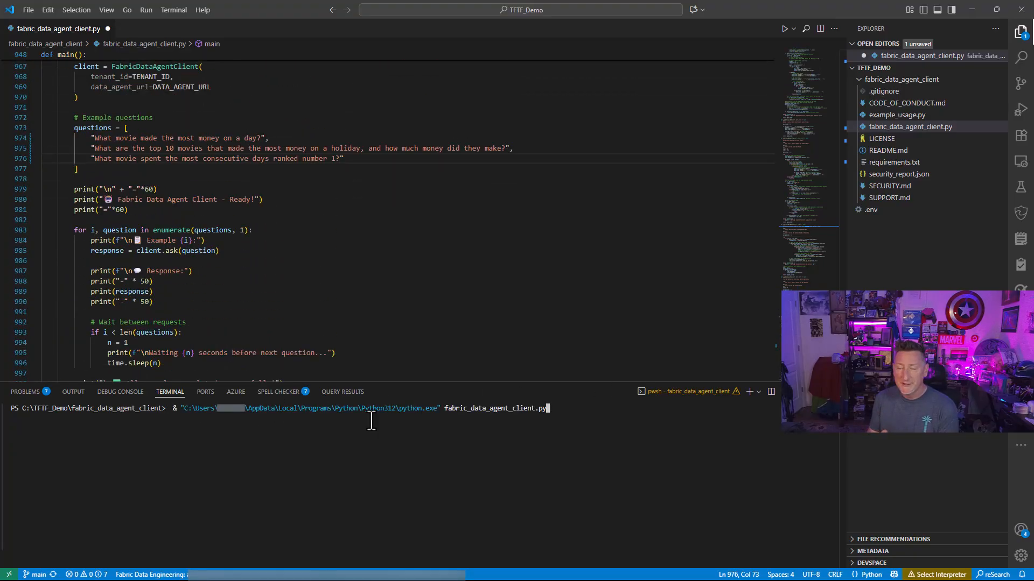
{"action": "key", "text": "Enter"}
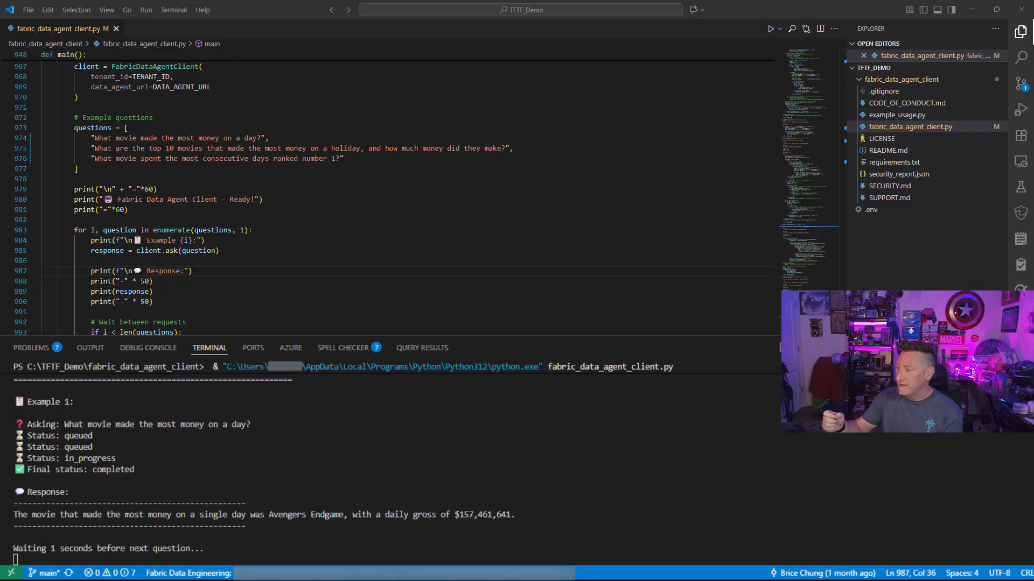
{"action": "scroll", "scroll_direction": "down", "scroll_amount": 3}
{"action": "type", "text": "#"}
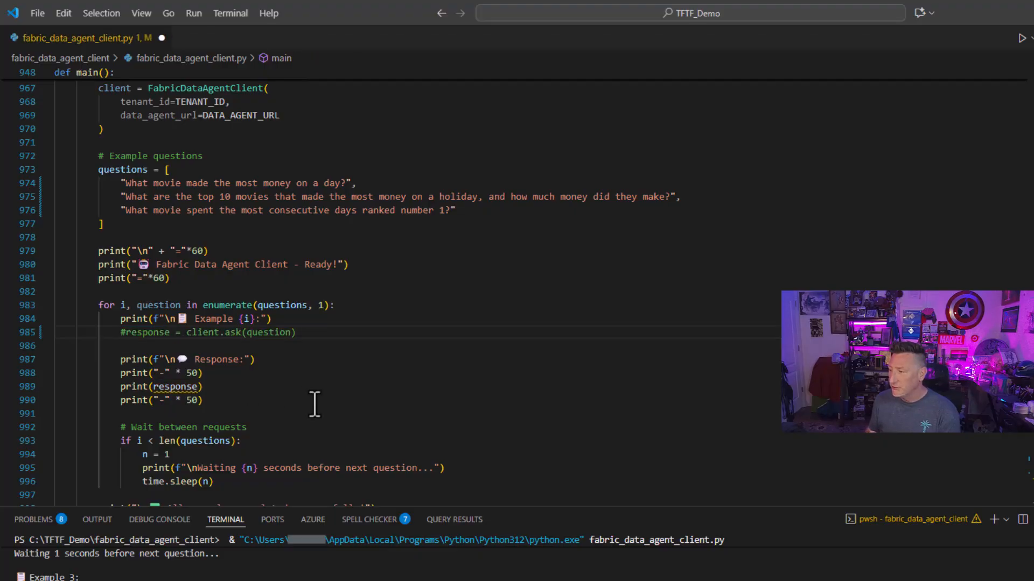
Step: Change the loop's call to response = client.get_run_details(question) using IntelliSense
{"action": "type", "text": "response = client.ask_with_sql_analysis(question)"}
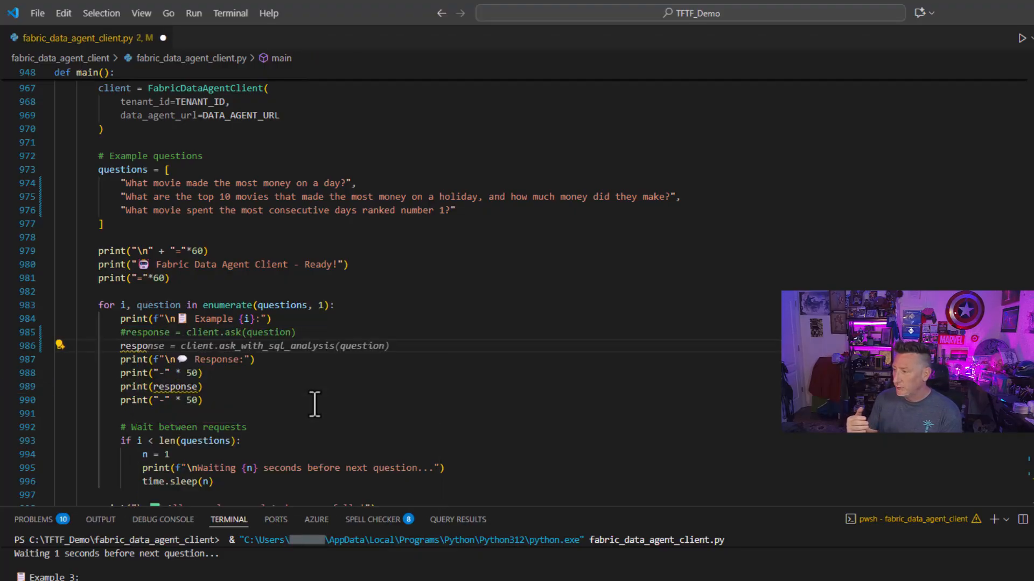
{"action": "type", "text": "get"}
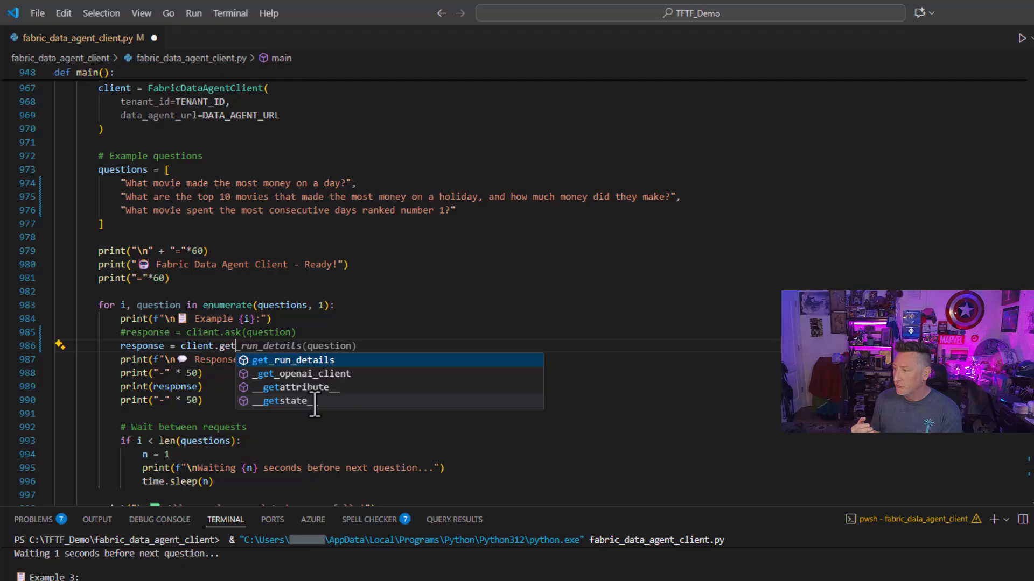
{"action": "left_click", "coordinate": [293, 360]}
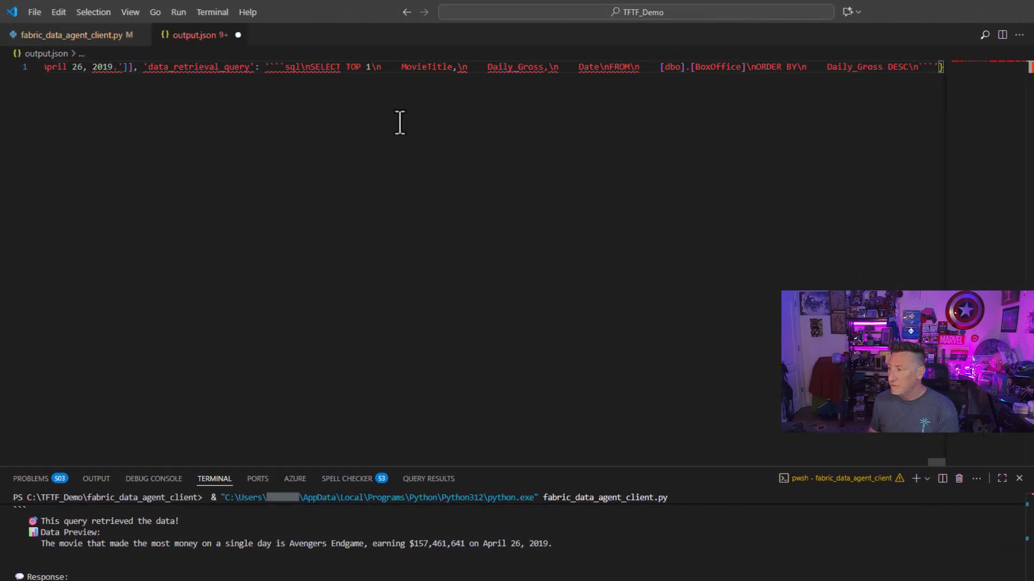
Step: Reformat output.json so each run step and its Movie_Lakehouse SQL are readable
{"action": "right_click", "coordinate": [70, 67]}
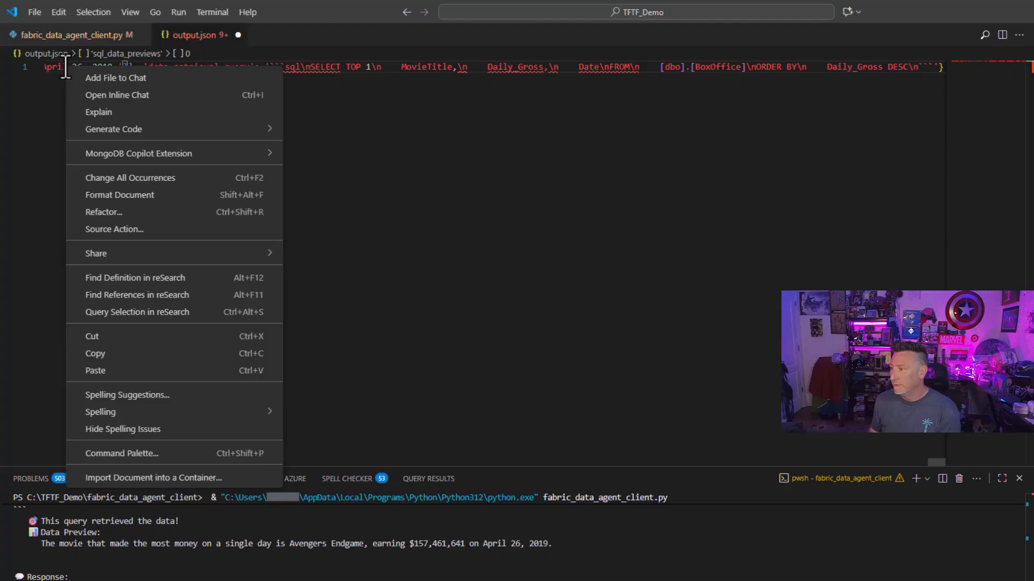
{"action": "mouse_move", "coordinate": [119, 195]}
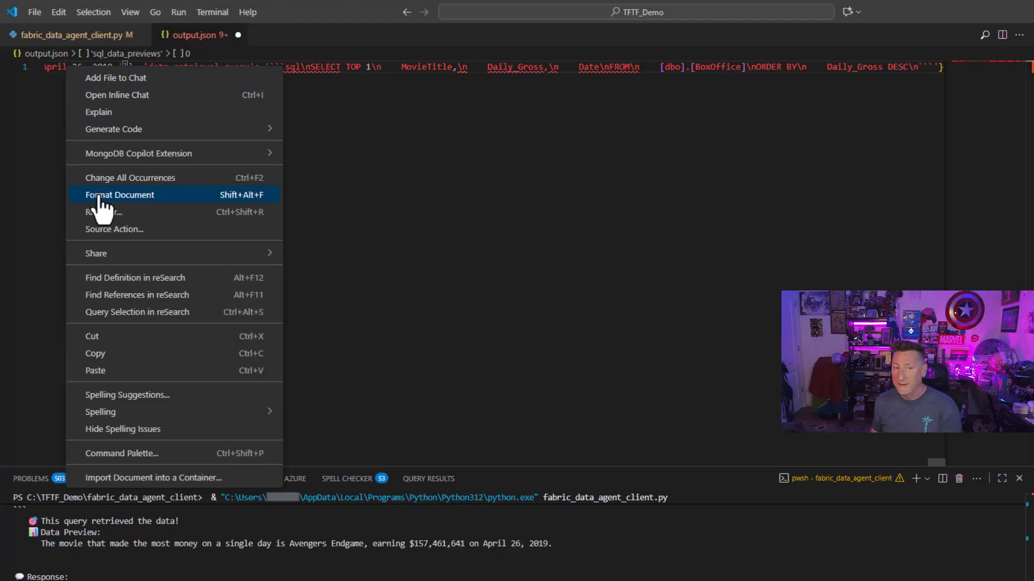
{"action": "left_click", "coordinate": [119, 195]}
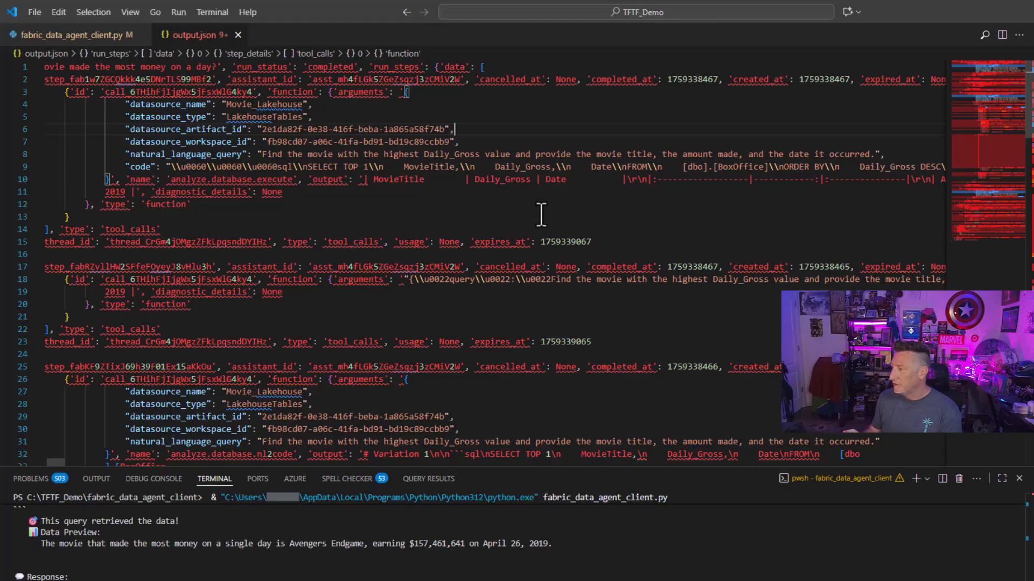
{"action": "mouse_move", "coordinate": [604, 247]}
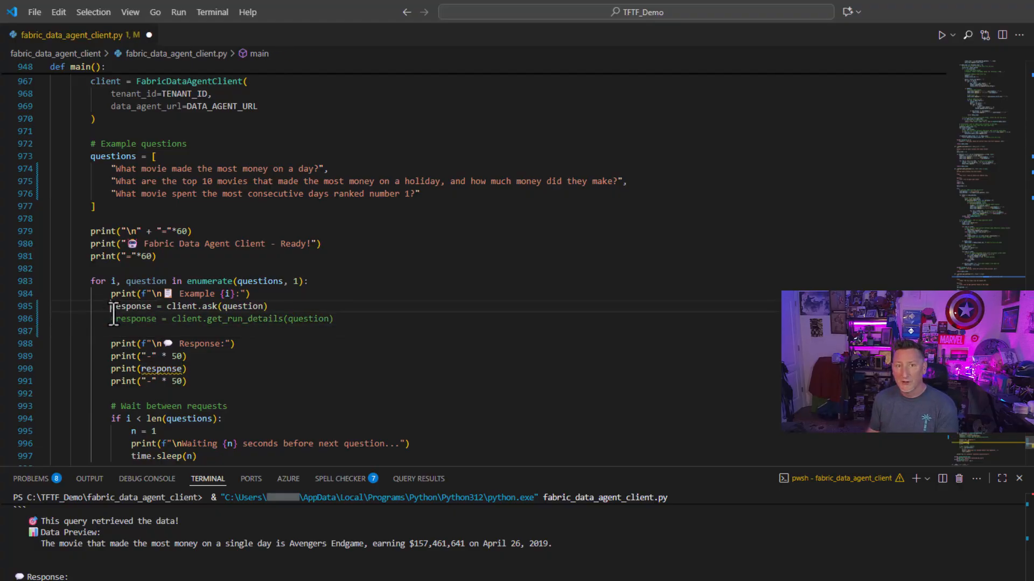
Step: Comment out the get_run_details call and create a new file named fabricQandA.py
{"action": "type", "text": "#"}
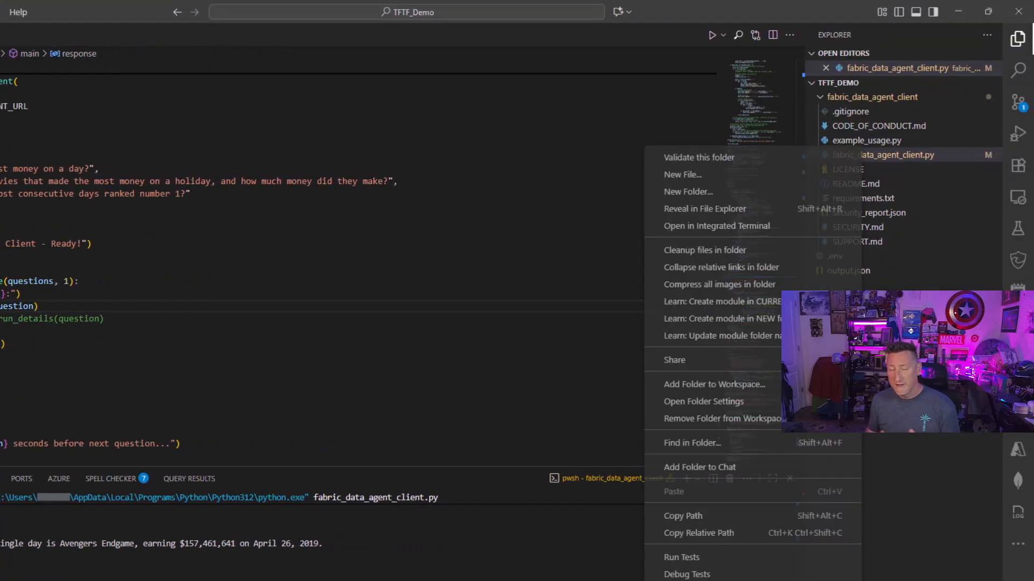
{"action": "left_click", "coordinate": [682, 175]}
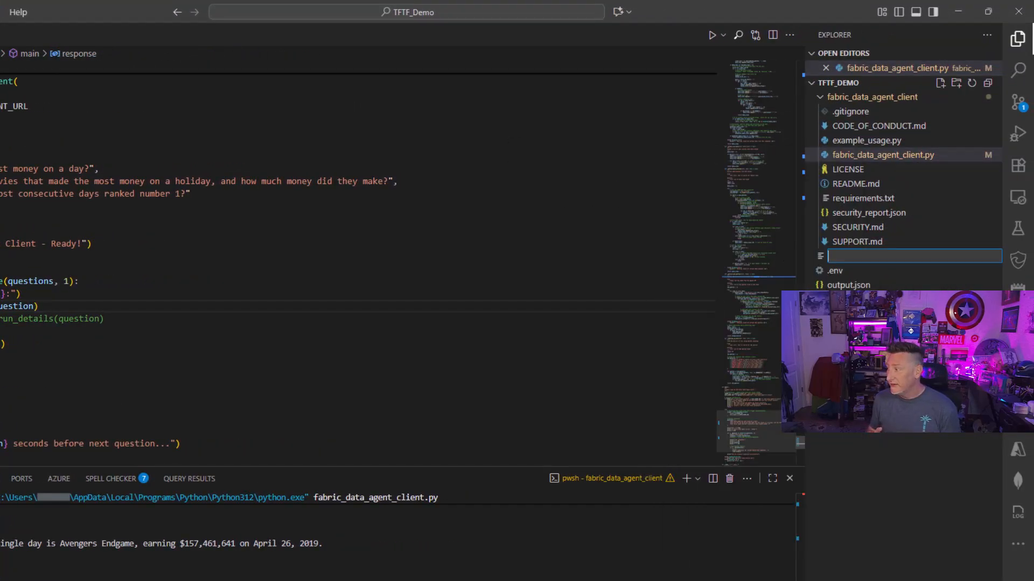
{"action": "type", "text": "fabricQa"}
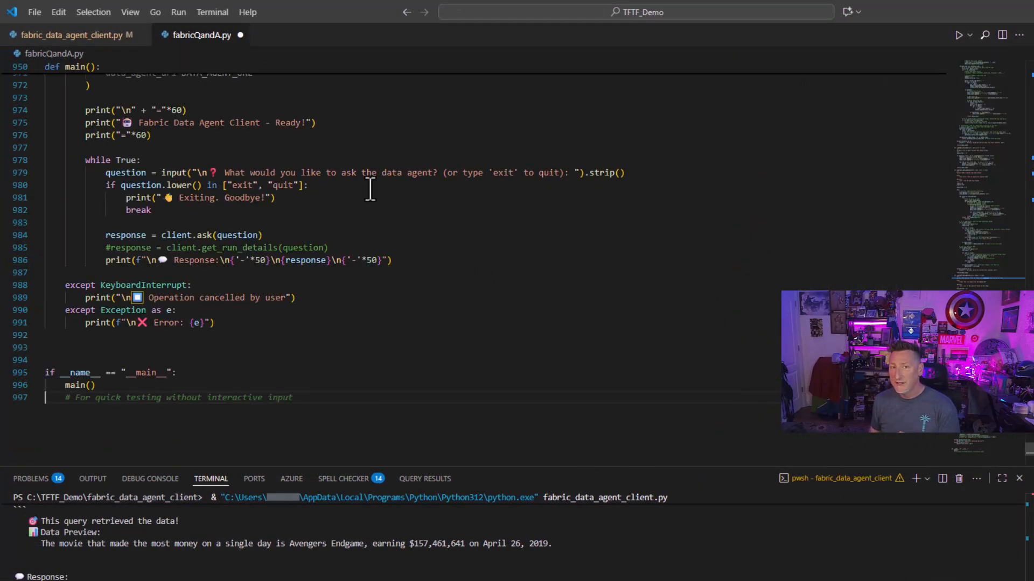
Step: Split fabricQandA.py to the right of the client script and scroll through both editors
{"action": "right_click", "coordinate": [202, 35]}
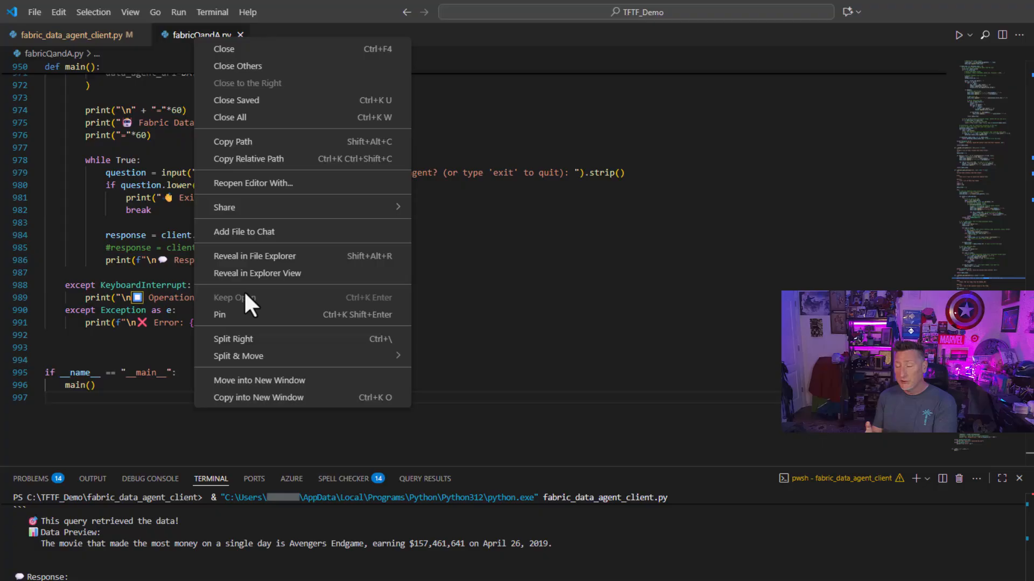
{"action": "left_click", "coordinate": [233, 339]}
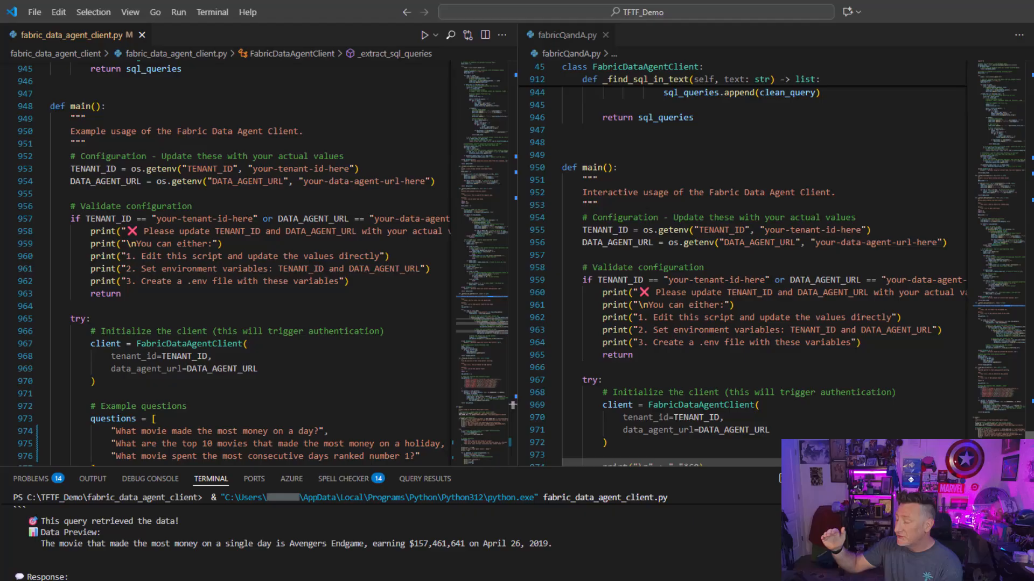
{"action": "scroll", "scroll_direction": "down", "scroll_amount": 3}
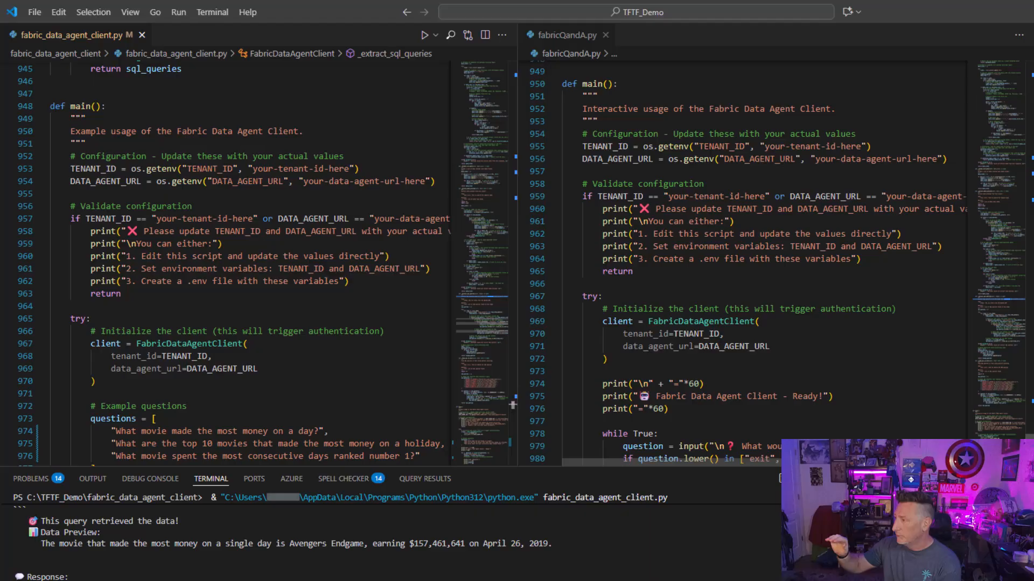
{"action": "scroll", "scroll_direction": "down", "scroll_amount": 3}
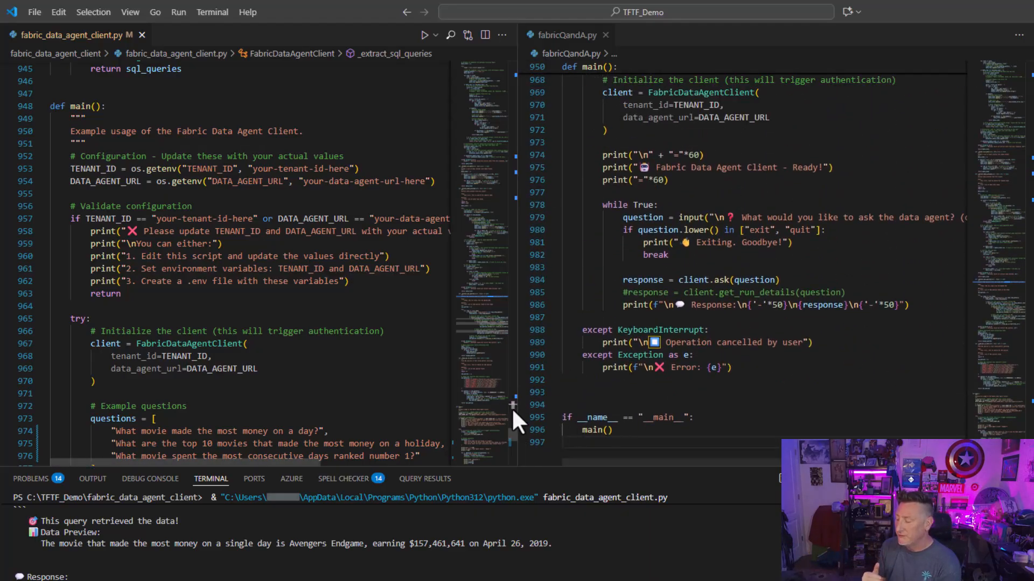
{"action": "scroll", "scroll_direction": "down", "scroll_amount": 3}
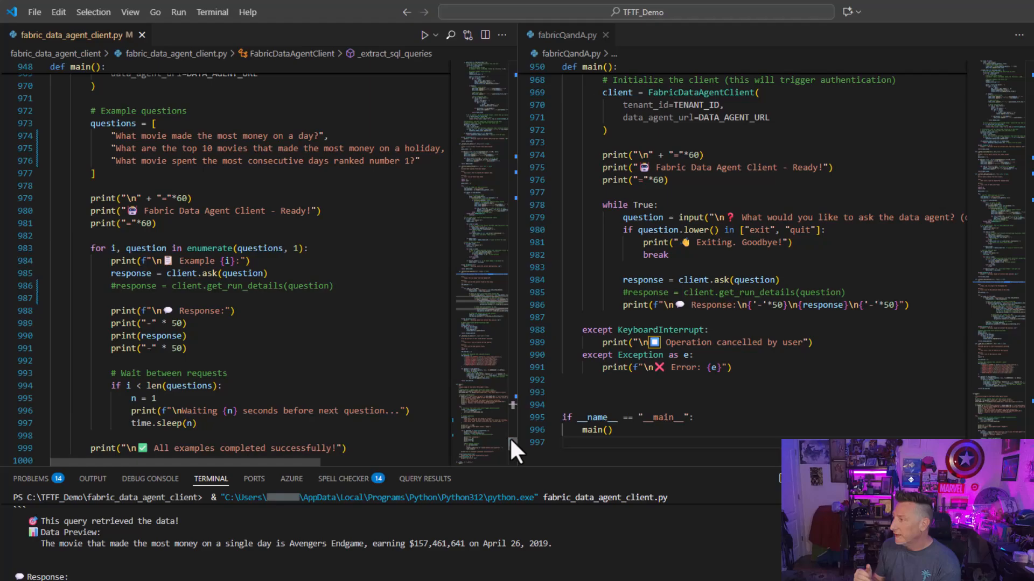
{"action": "scroll", "scroll_direction": "down", "scroll_amount": 3}
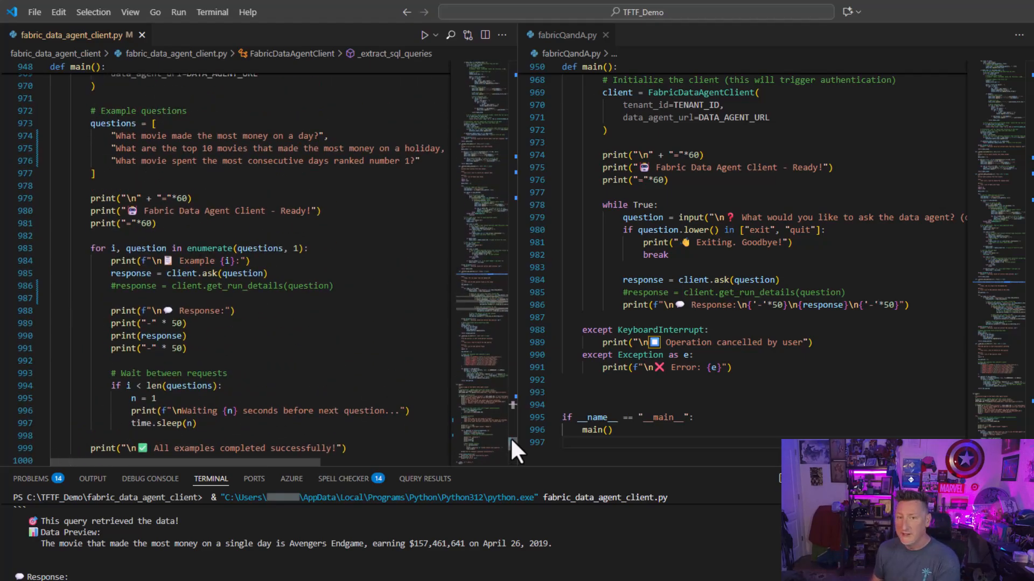
{"action": "mouse_move", "coordinate": [524, 448]}
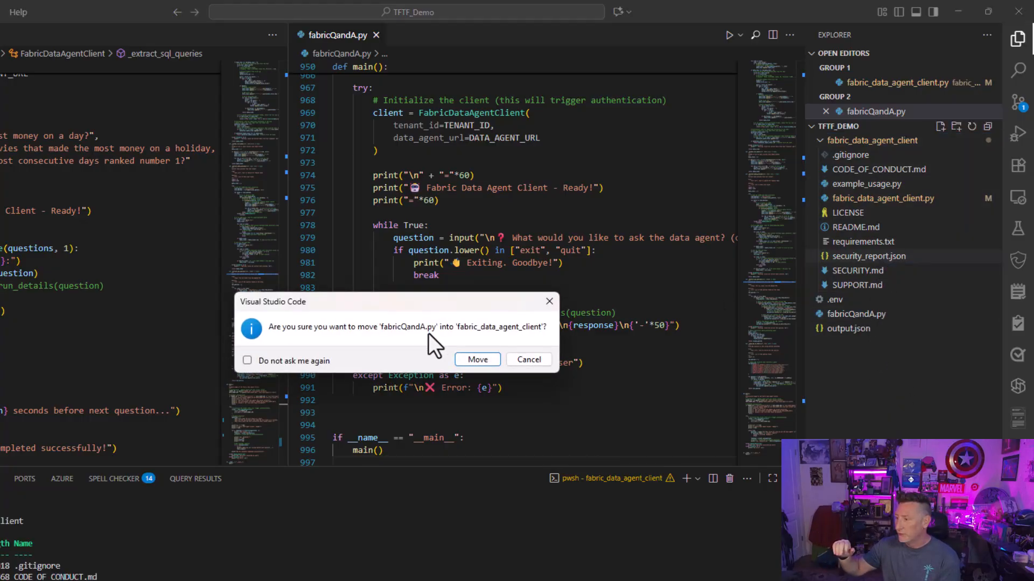
Step: Move fabricQandA.py into the client folder, then ask which movie made the most money on a day
{"action": "left_click", "coordinate": [477, 360]}
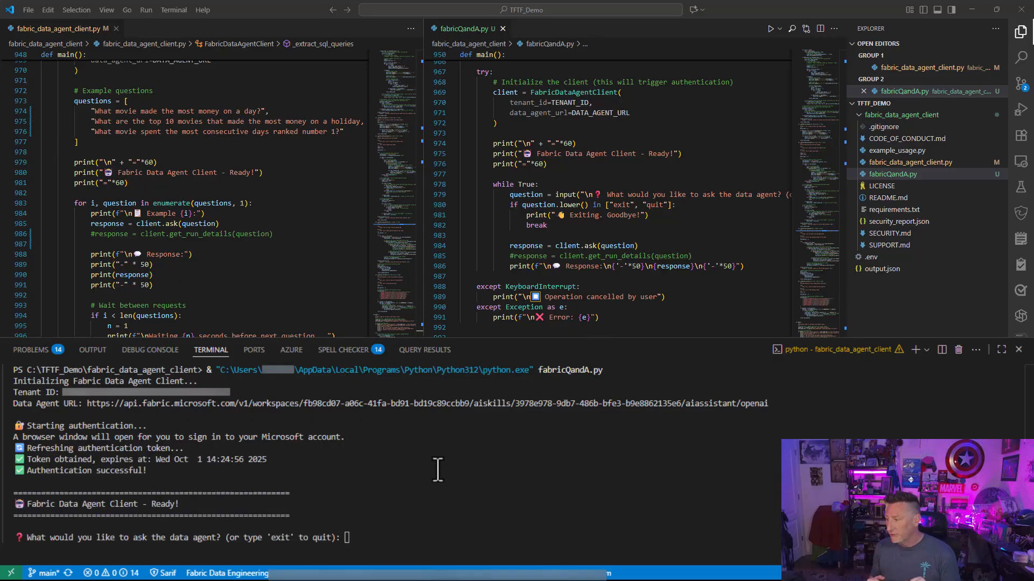
{"action": "type", "text": "What movie made the most money on a day?"}
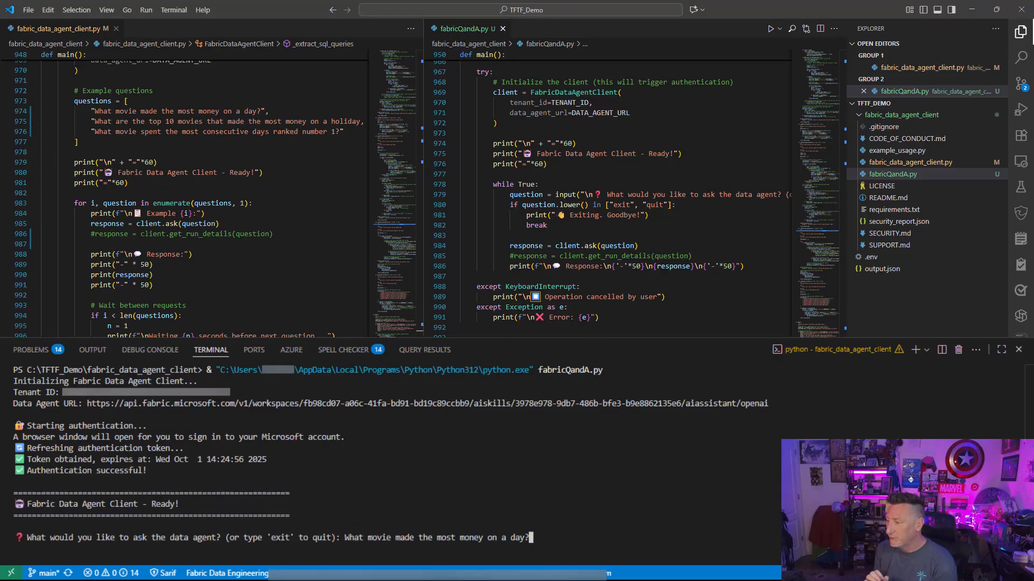
{"action": "key", "text": "Enter"}
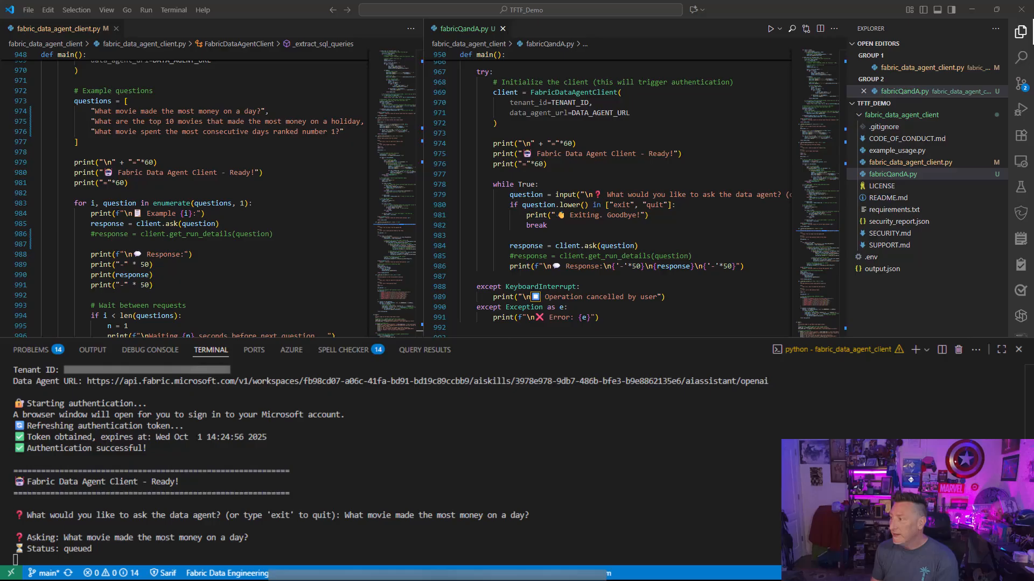
{"action": "scroll", "scroll_direction": "down", "scroll_amount": 3}
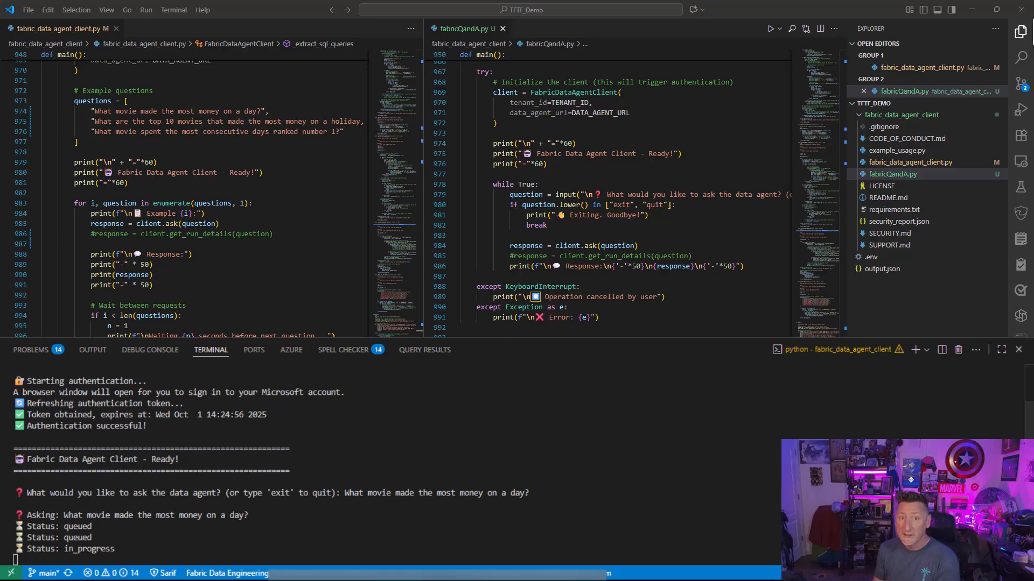
{"action": "scroll", "scroll_direction": "down", "scroll_amount": 3}
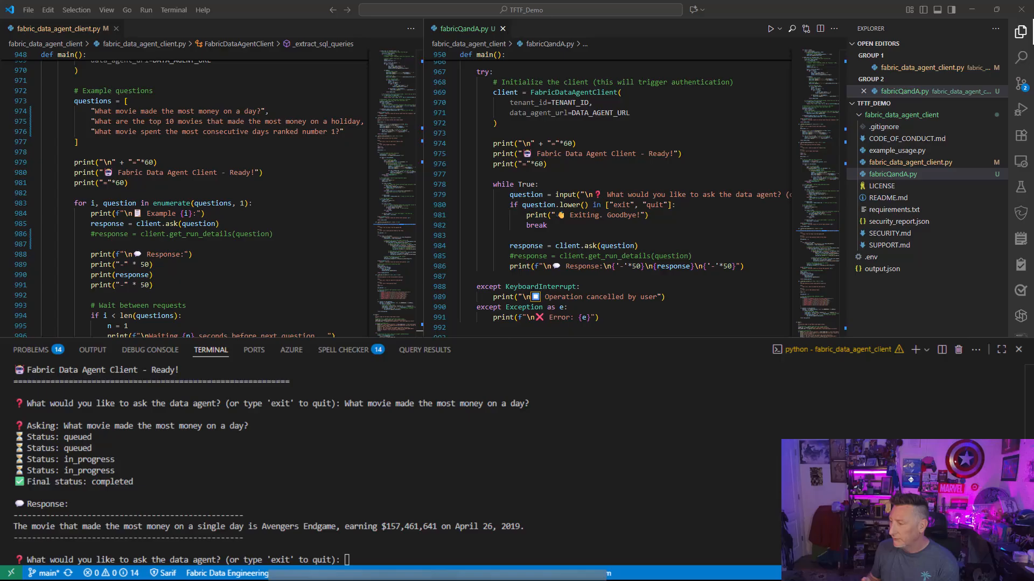
Step: Ask for the top 10 holiday earners and the longest-running number one movie, then quit
{"action": "type", "text": "What are the top 10 movies that made the most money on a holiday, and how much money did they m"}
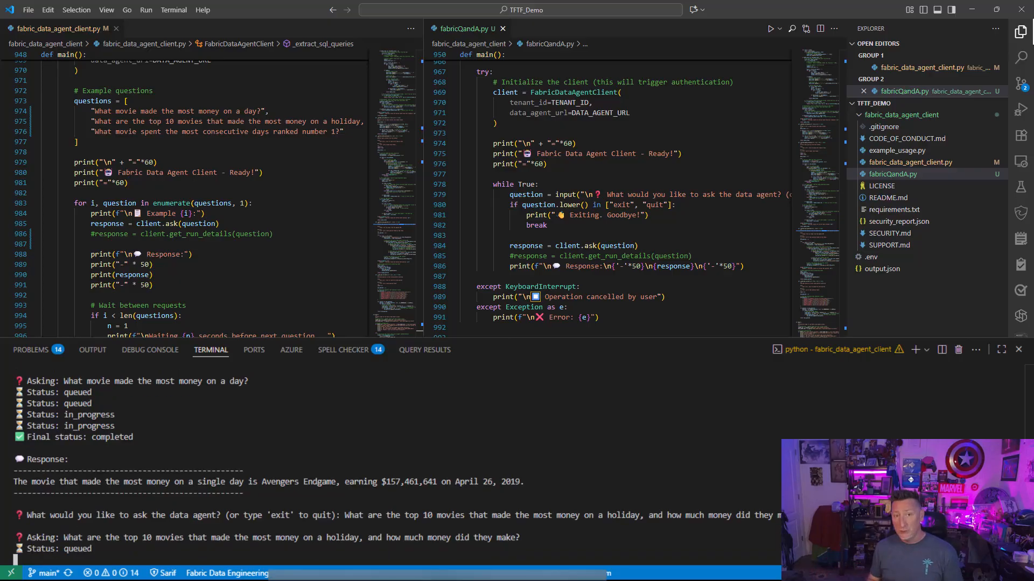
{"action": "scroll", "scroll_direction": "down", "scroll_amount": 3}
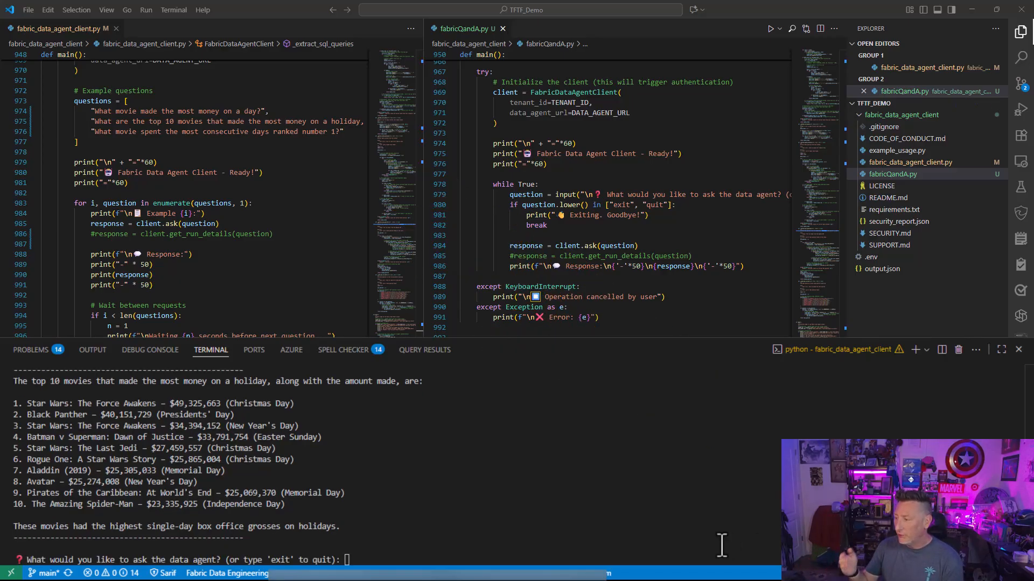
{"action": "type", "text": "What movie spent the most consecutive days ranked number 1?"}
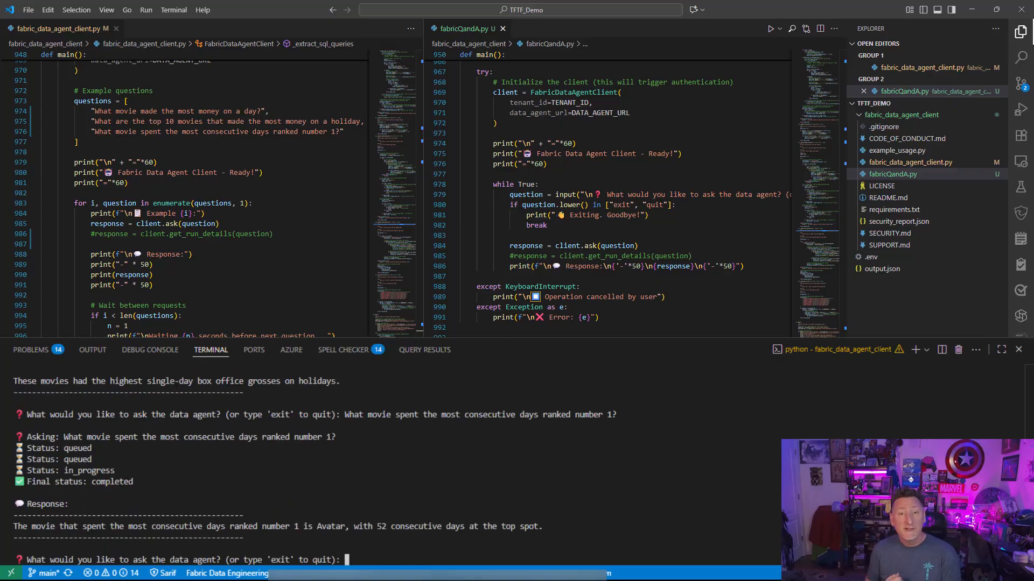
{"action": "type", "text": "q"}
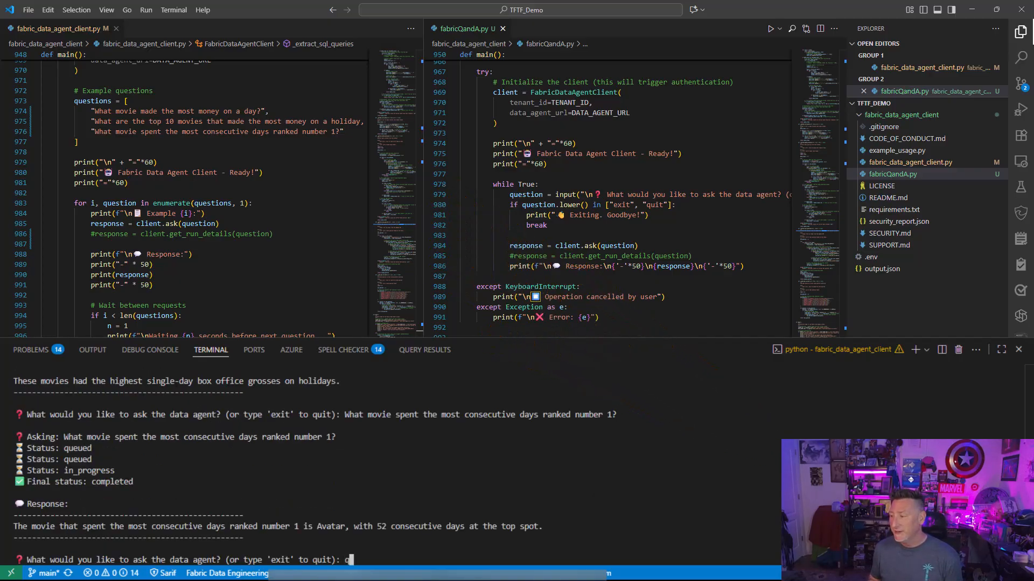
{"action": "type", "text": "quit"}
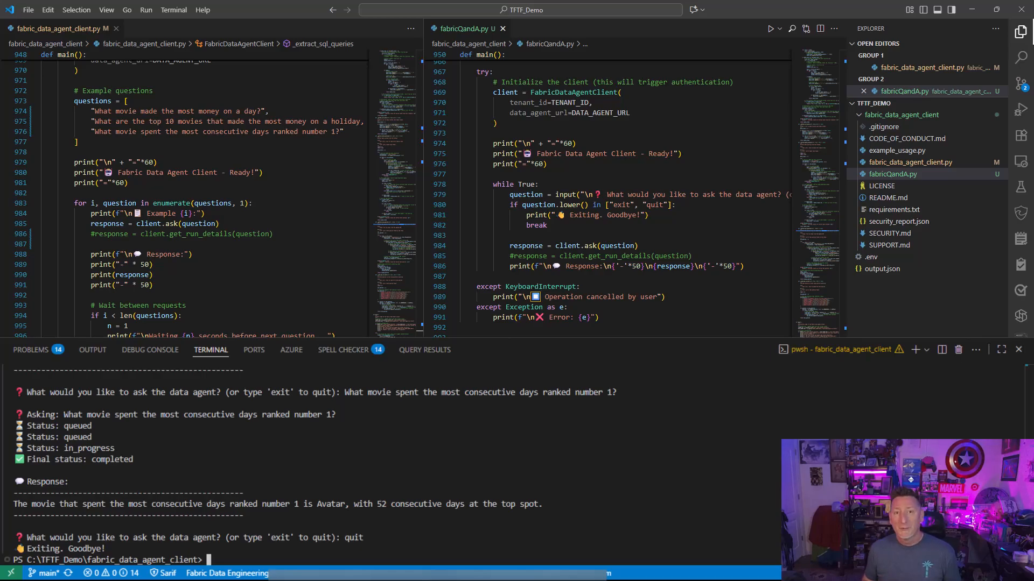